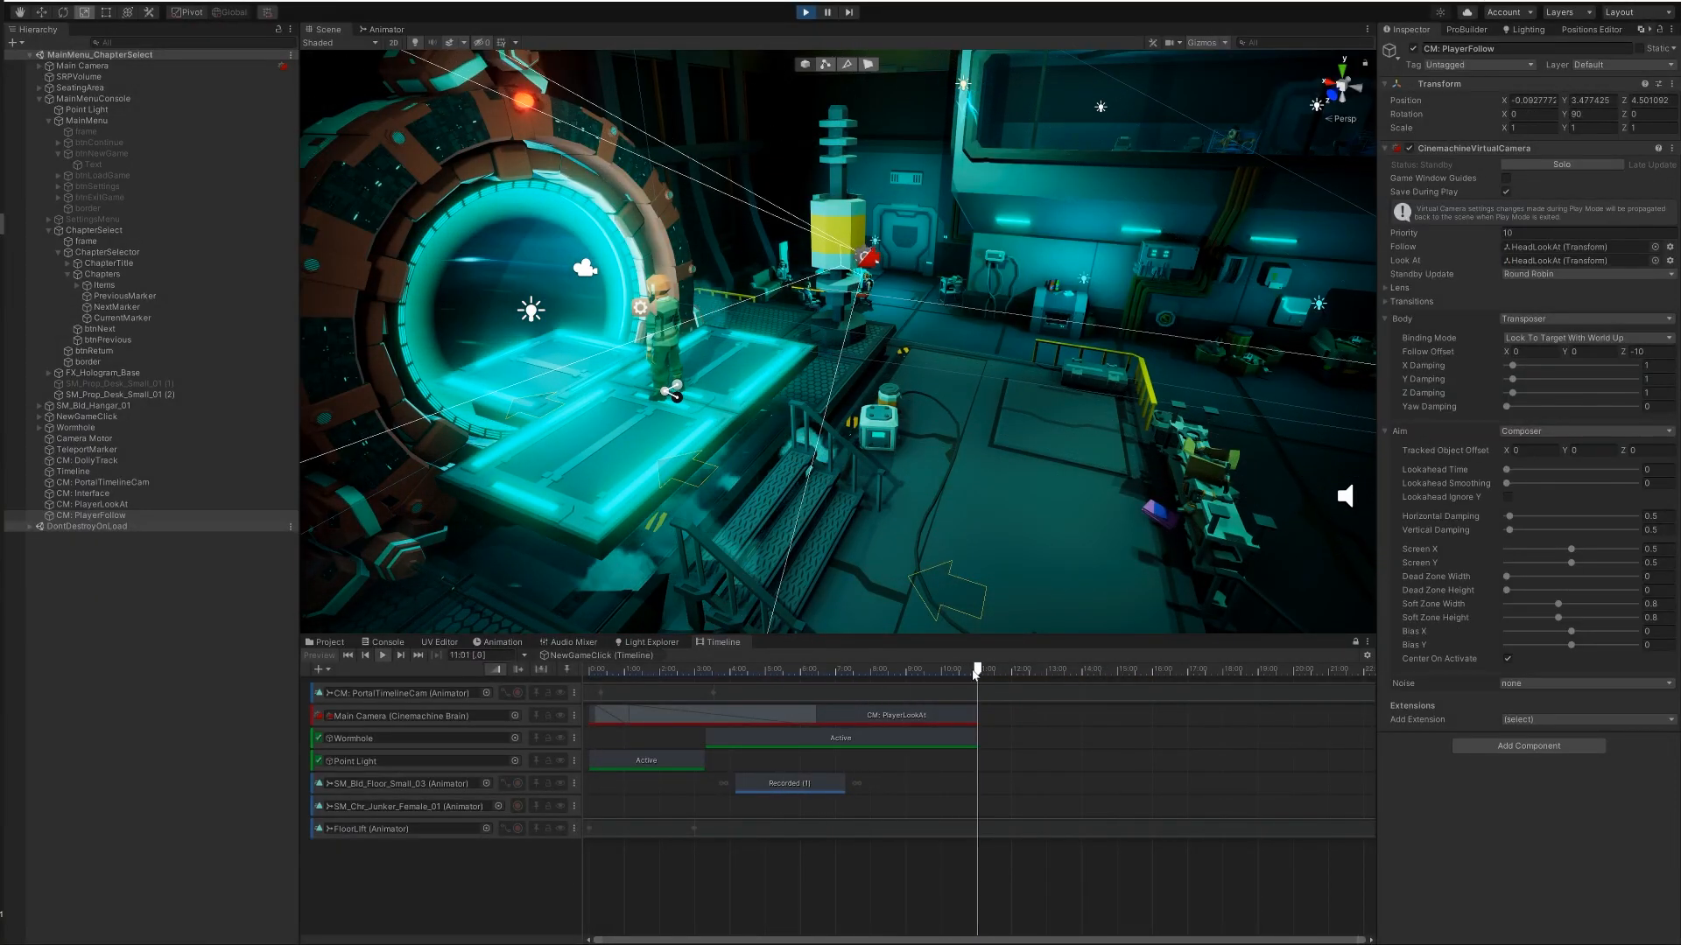
# Step: Select the Player and add Animator, Actions, Activation tracks plus a second camera shot
pyautogui.click(769, 669)
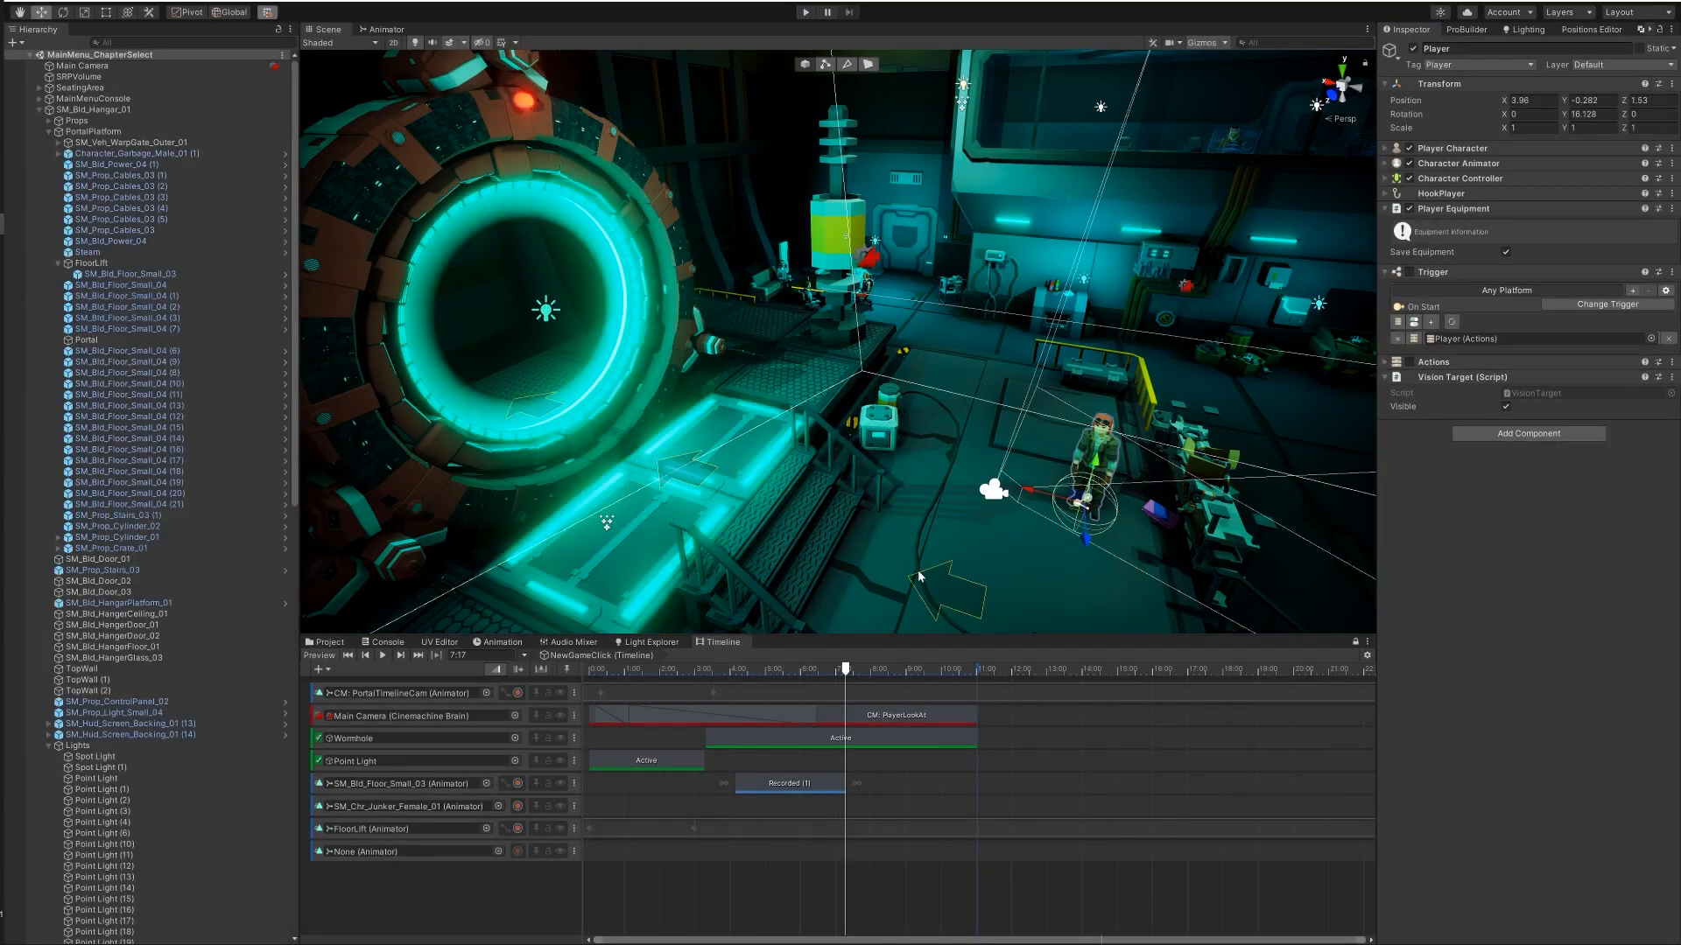
pyautogui.scroll(-3)
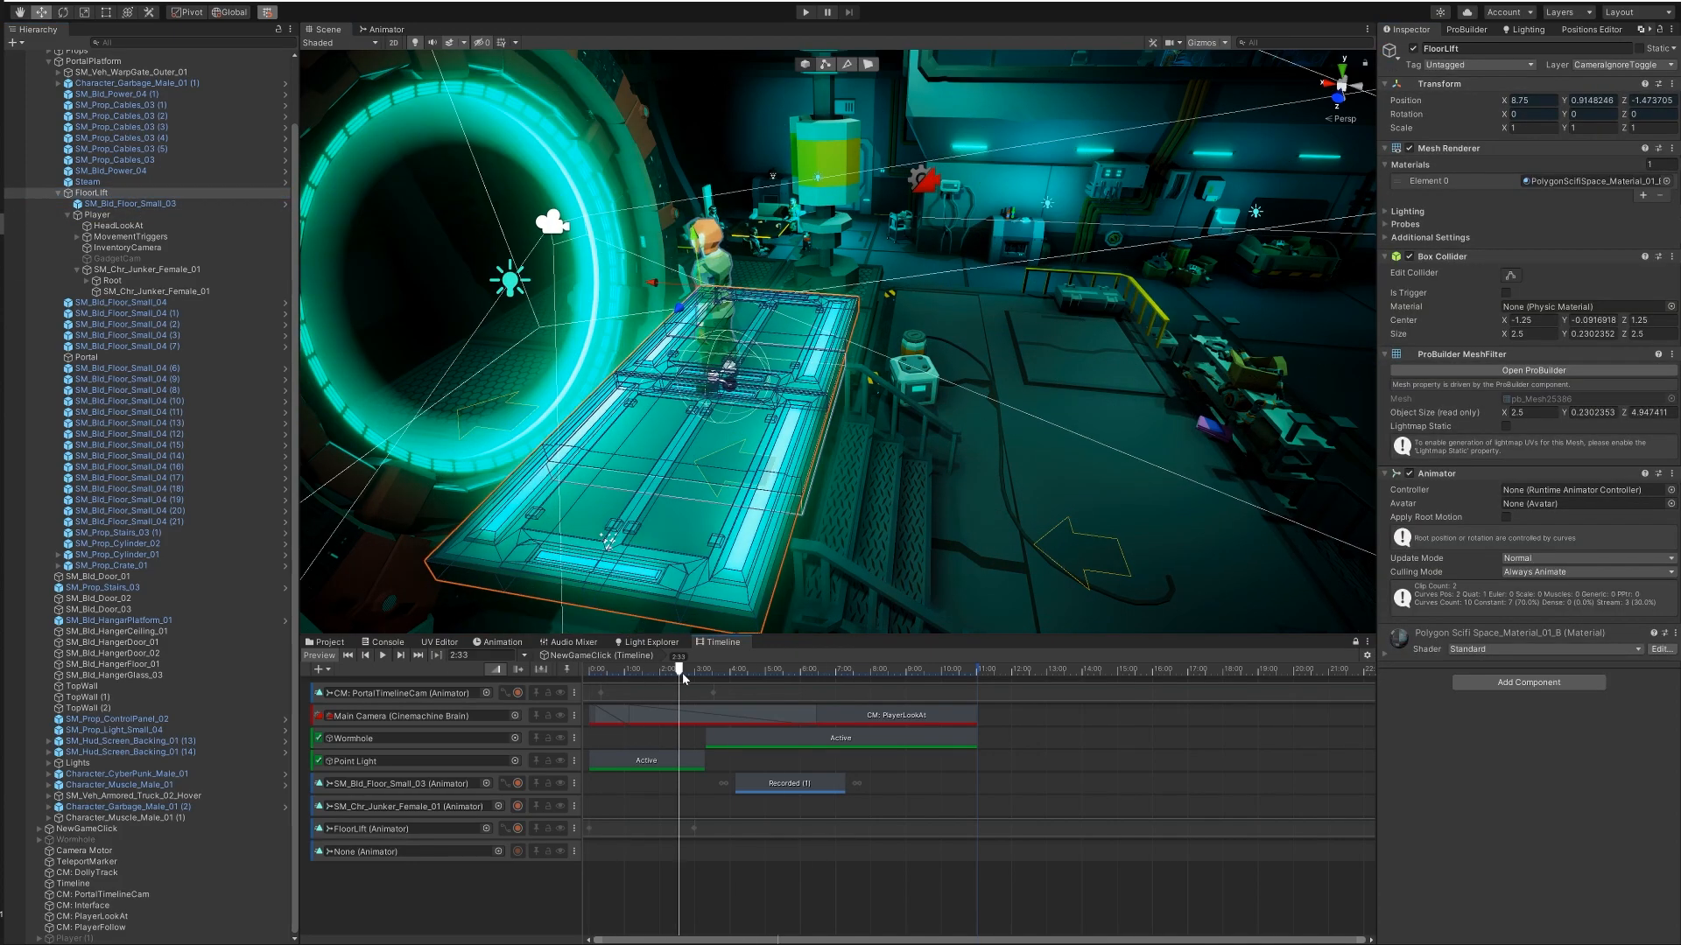
pyautogui.click(806, 12)
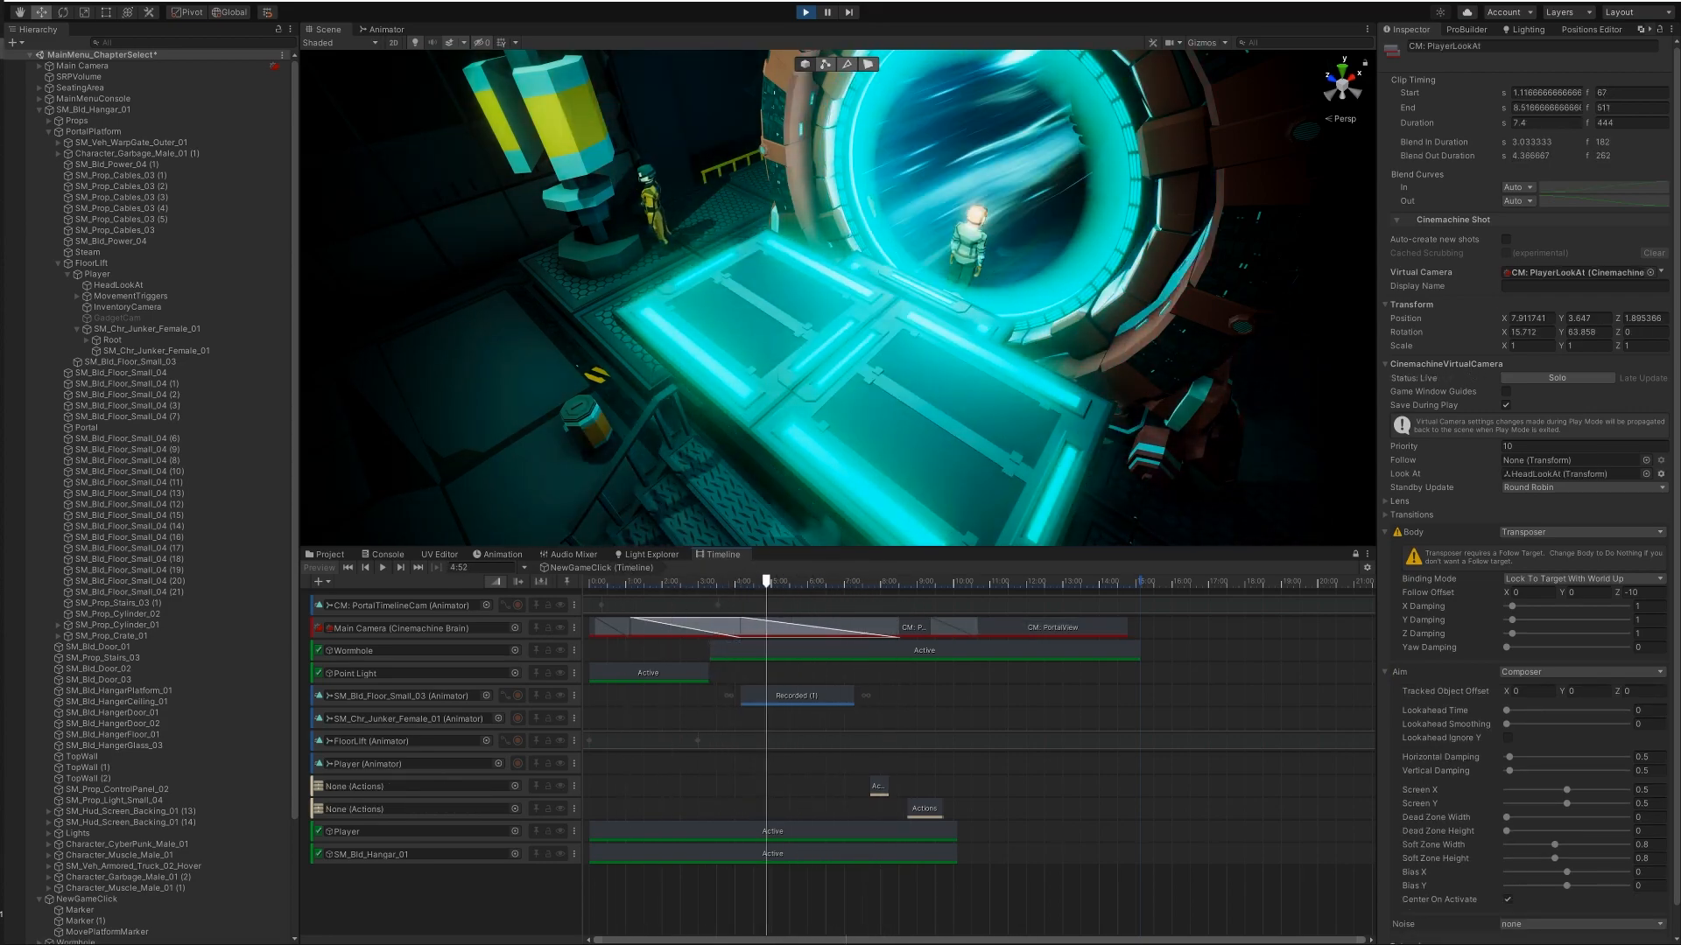
pyautogui.click(96, 273)
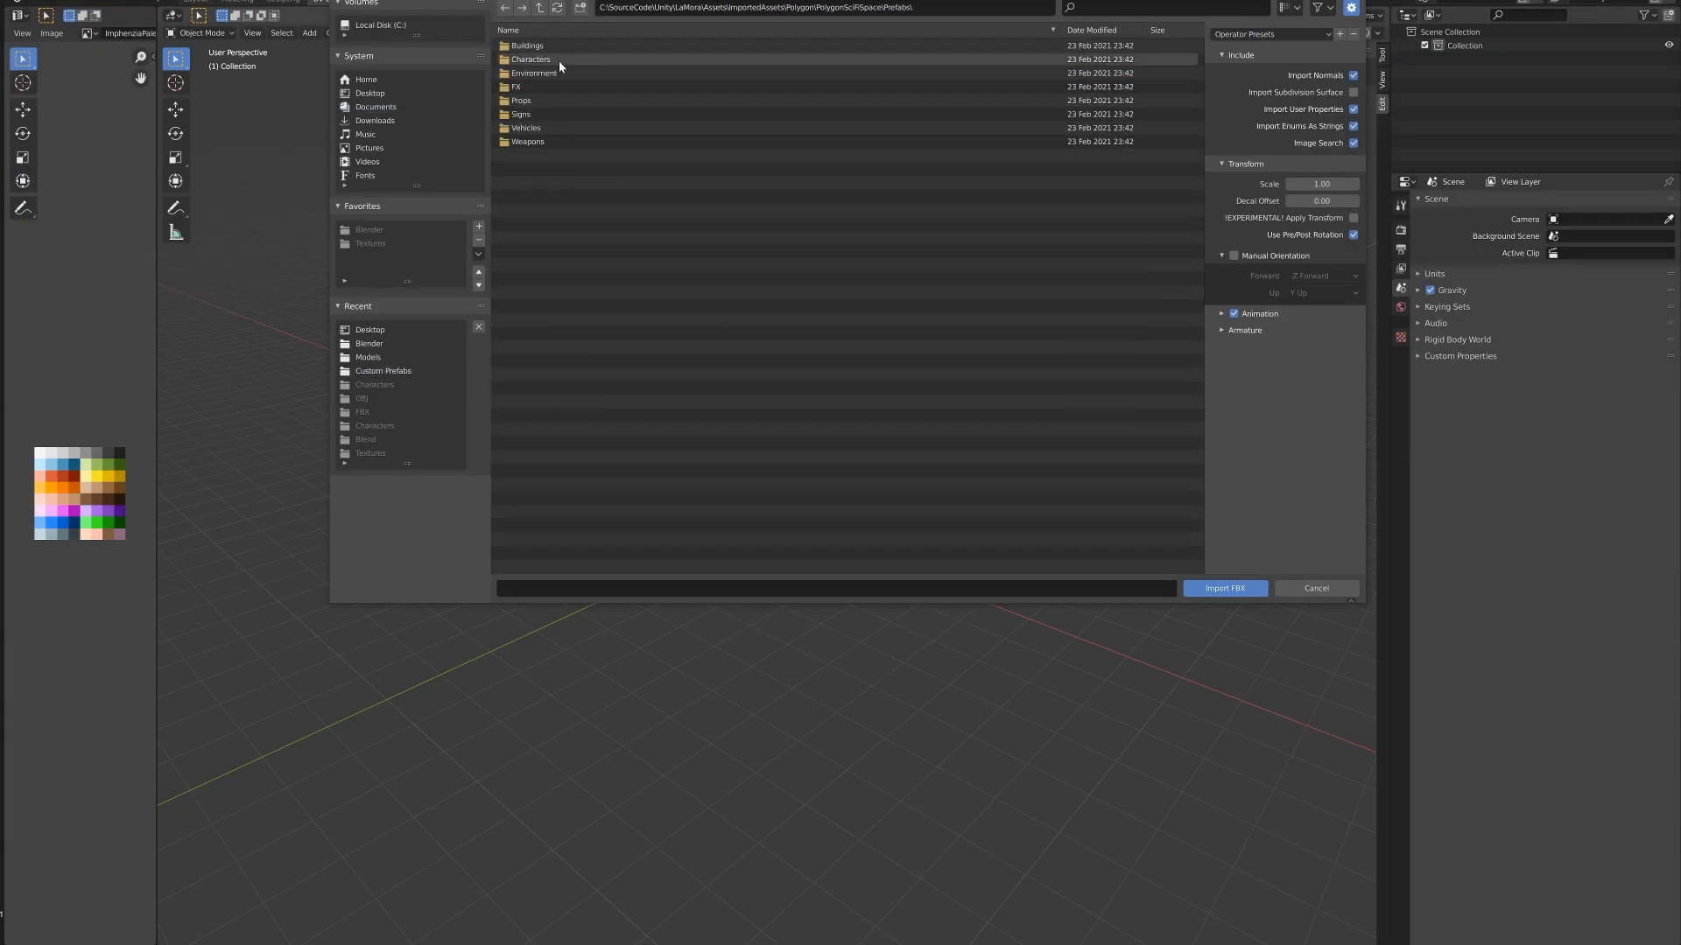
# Step: Browse the Buildings prefab folder and import SM_Bld_Hanger_01 as an FBX
pyautogui.click(1224, 587)
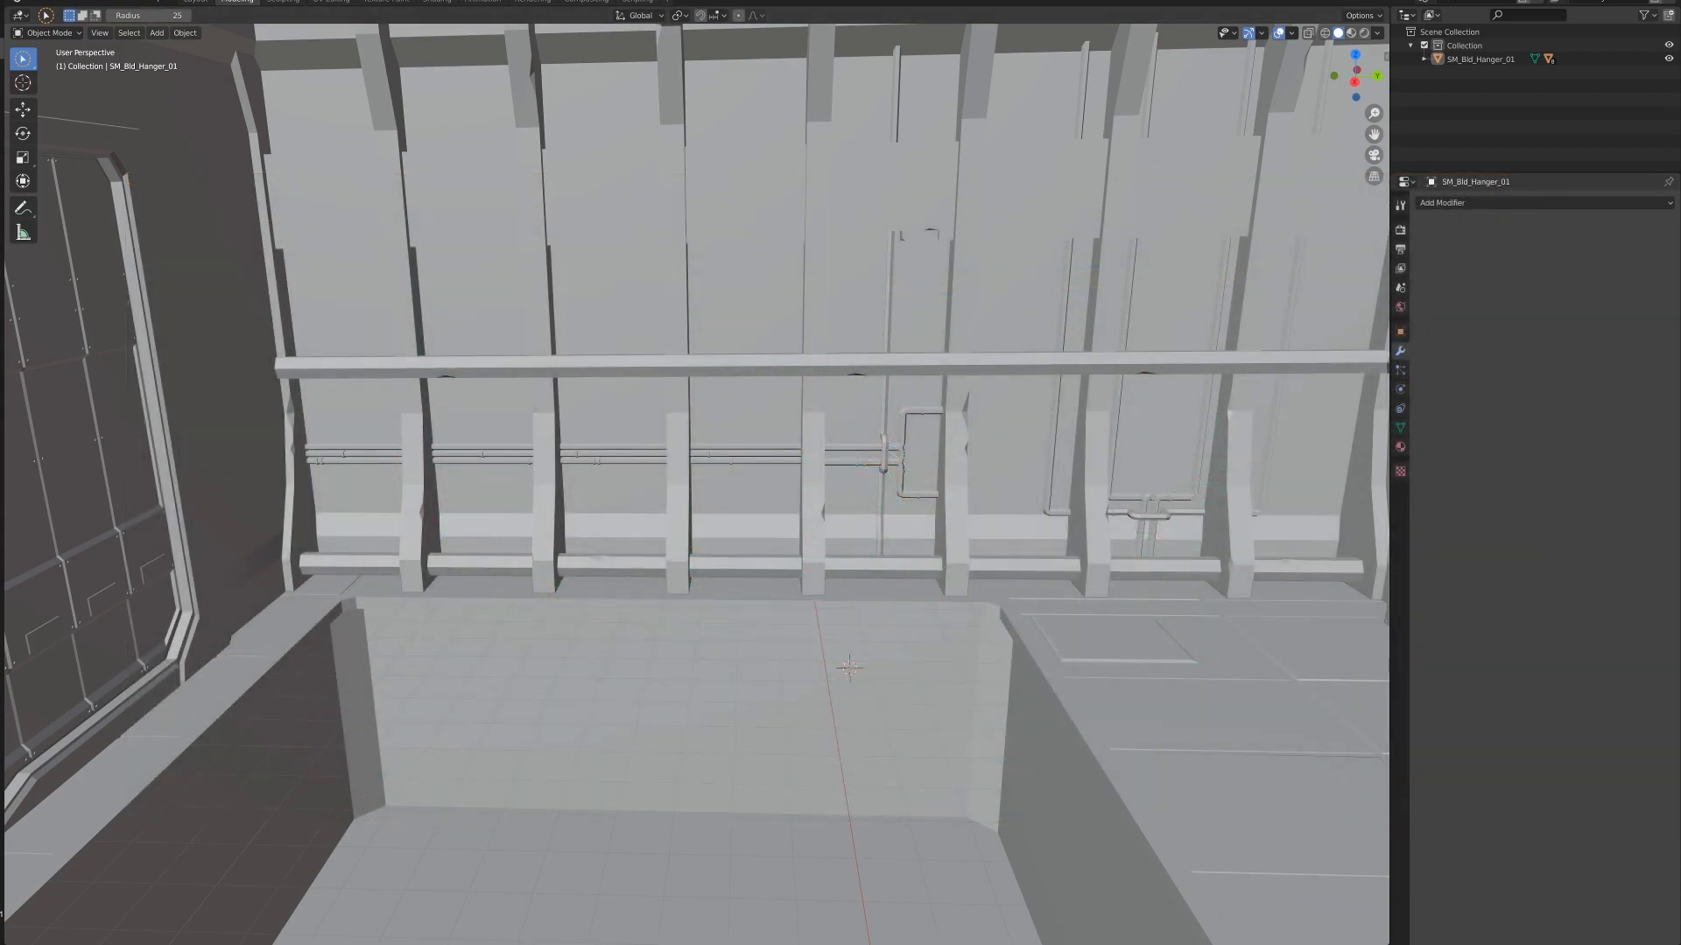
# Step: Switch the hangar into Edit Mode via the interaction mode menu, then back out
pyautogui.press('Tab')
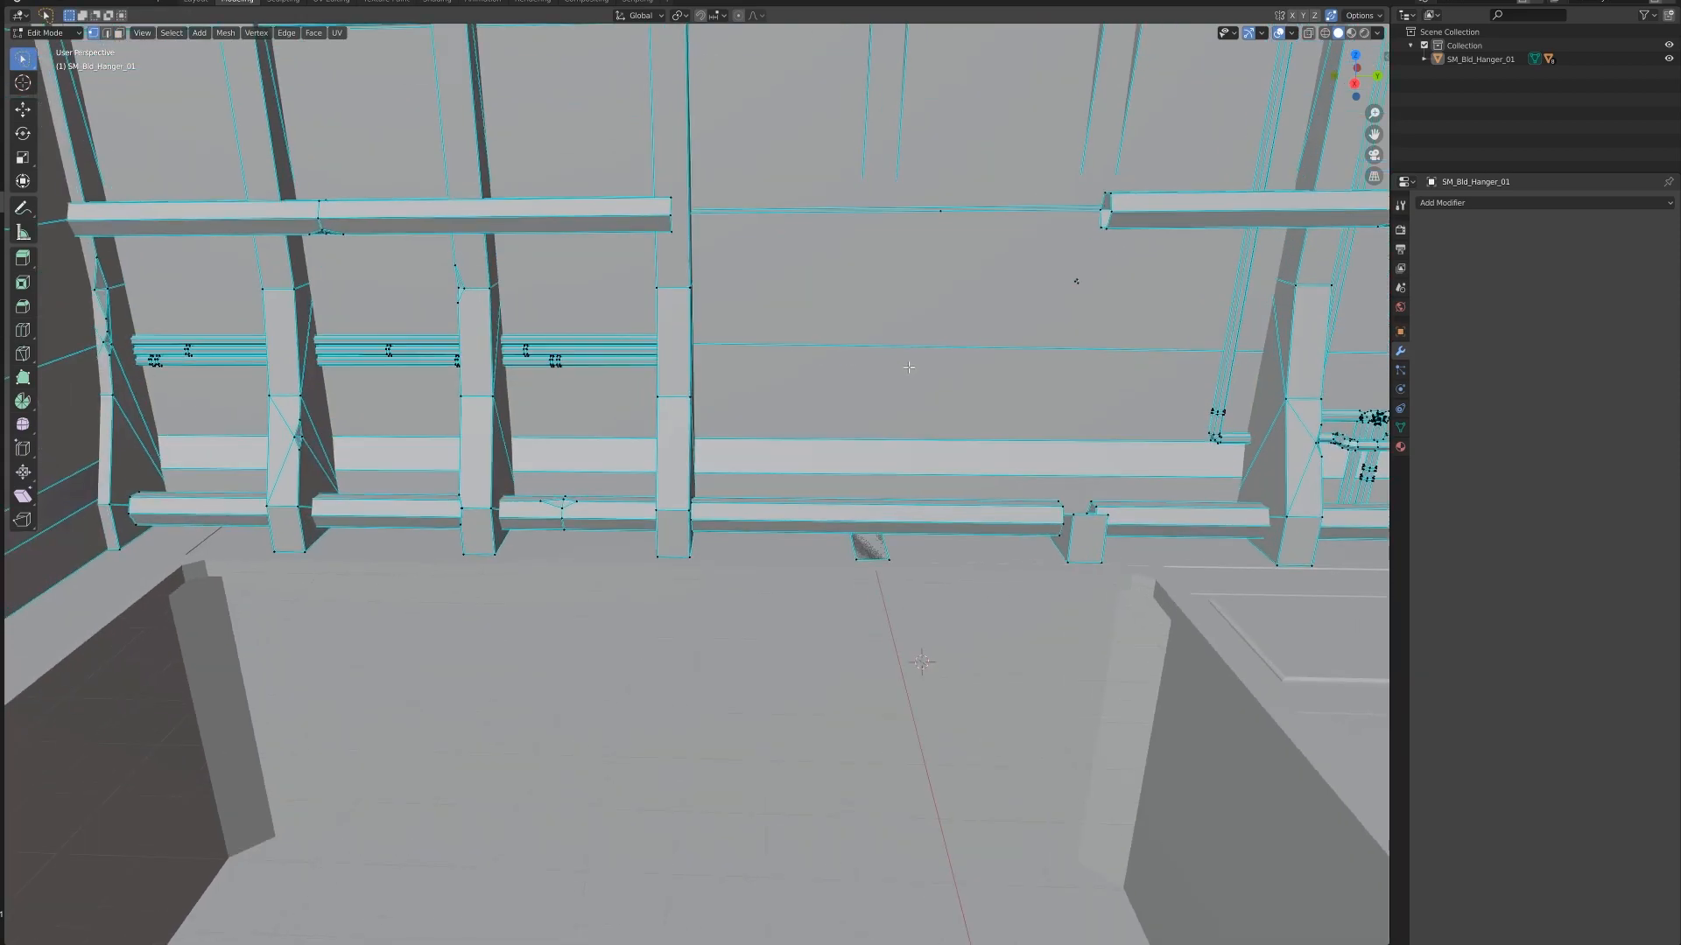
pyautogui.click(45, 33)
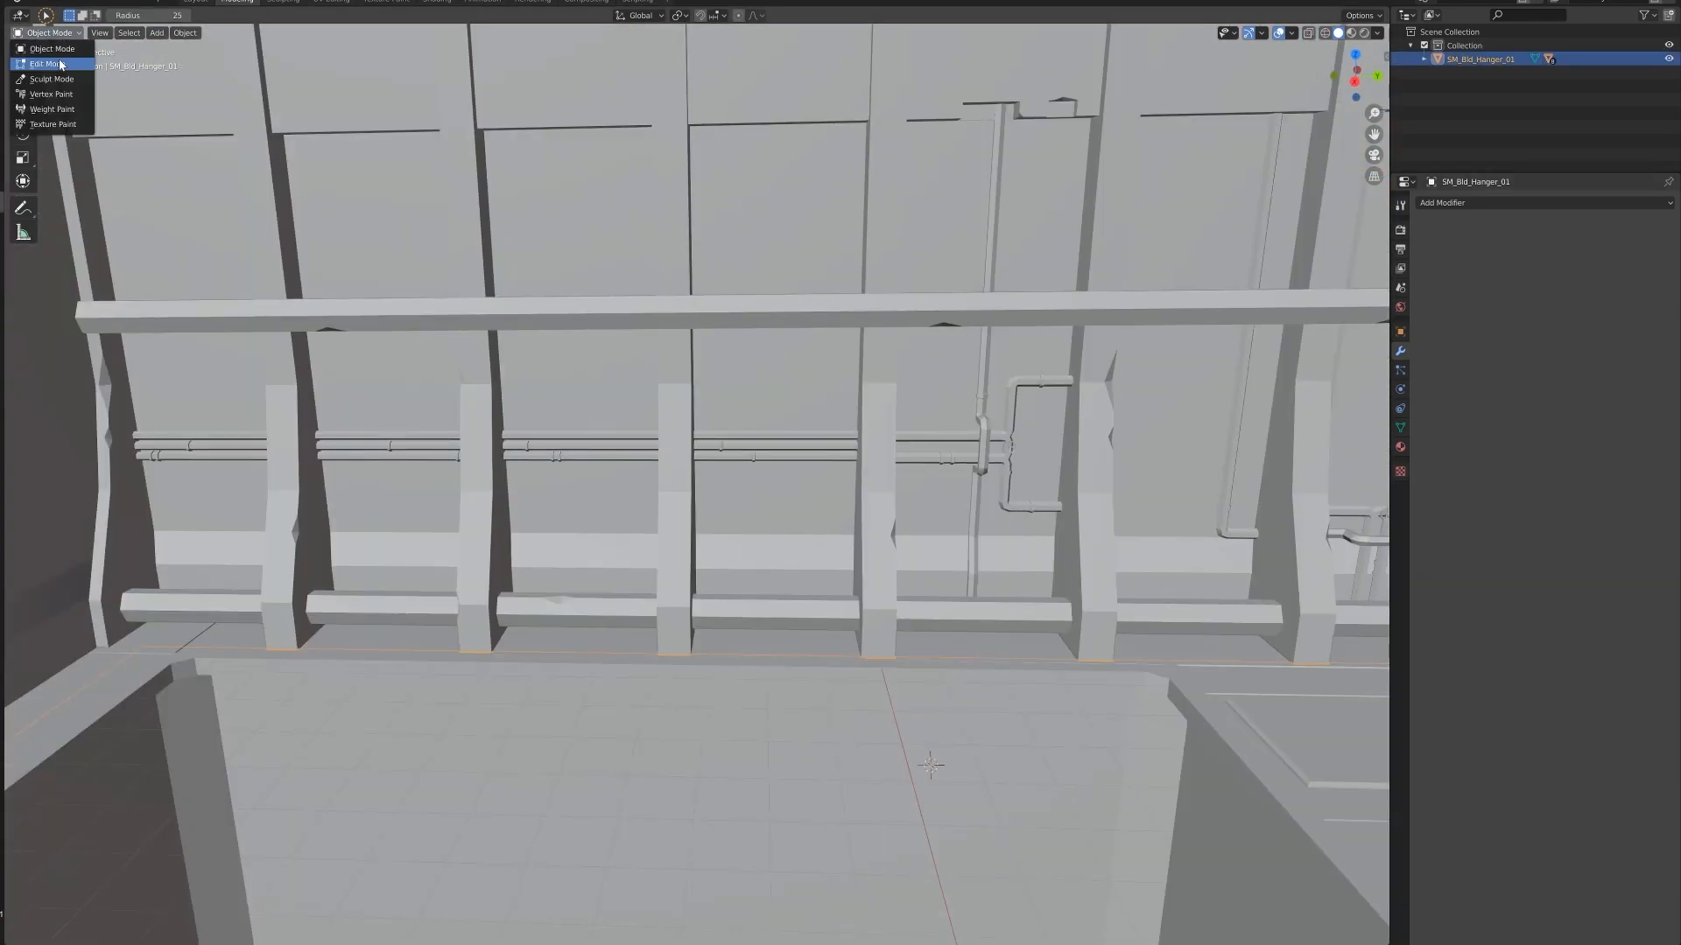
pyautogui.click(43, 63)
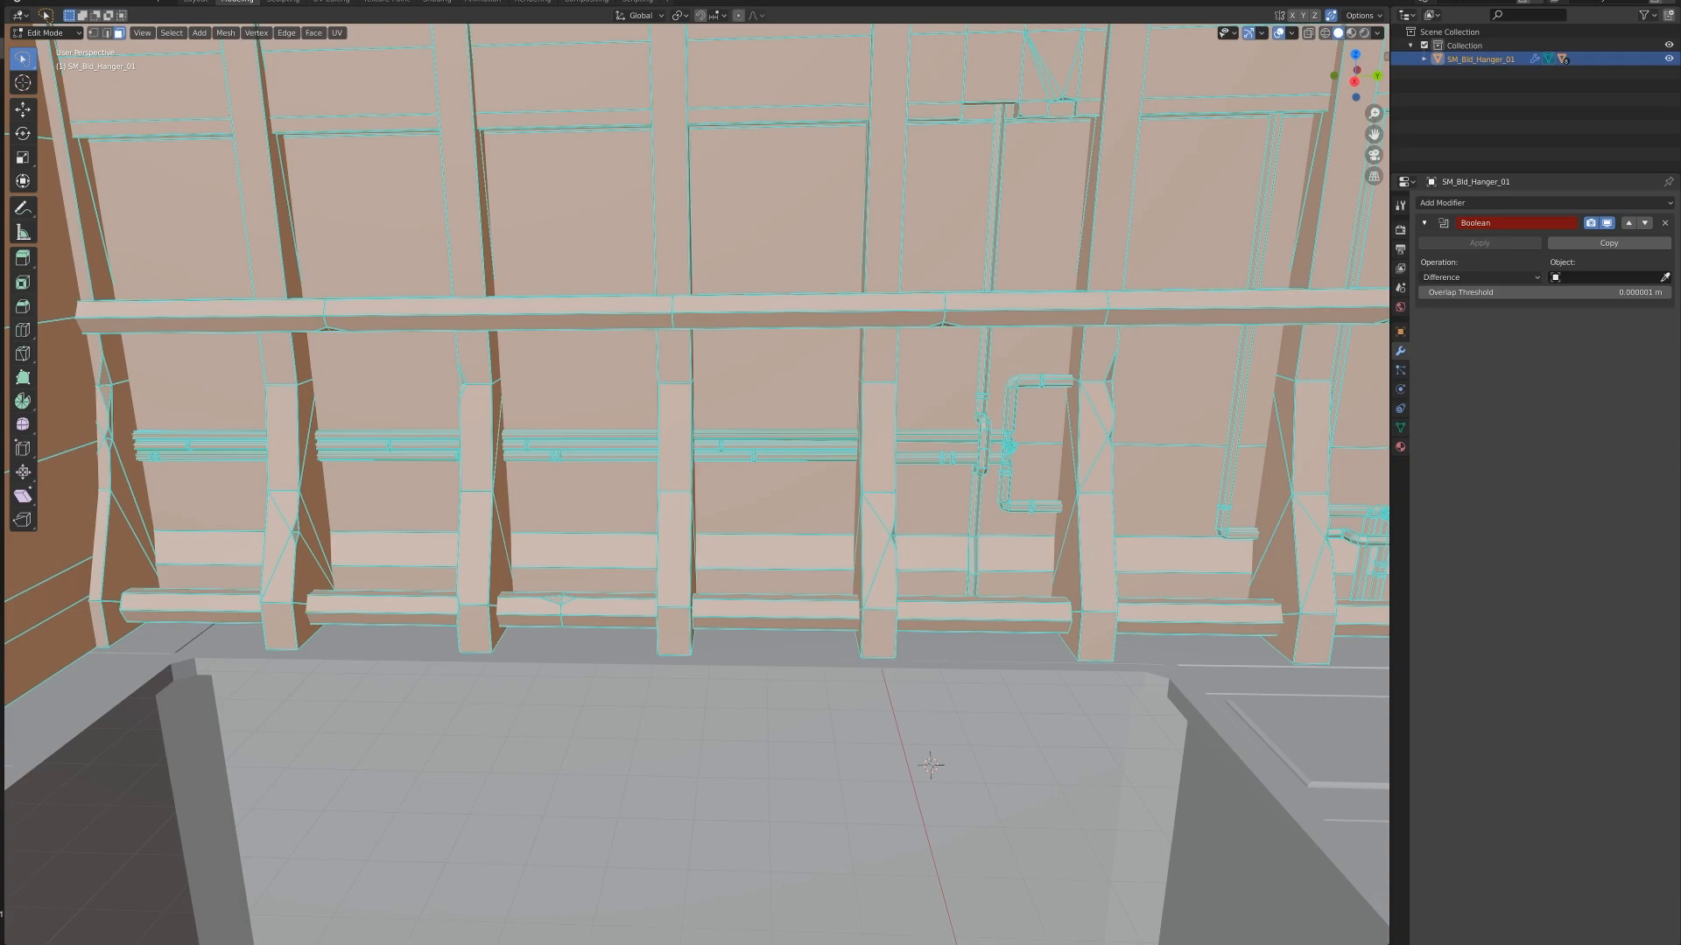
pyautogui.press('Tab')
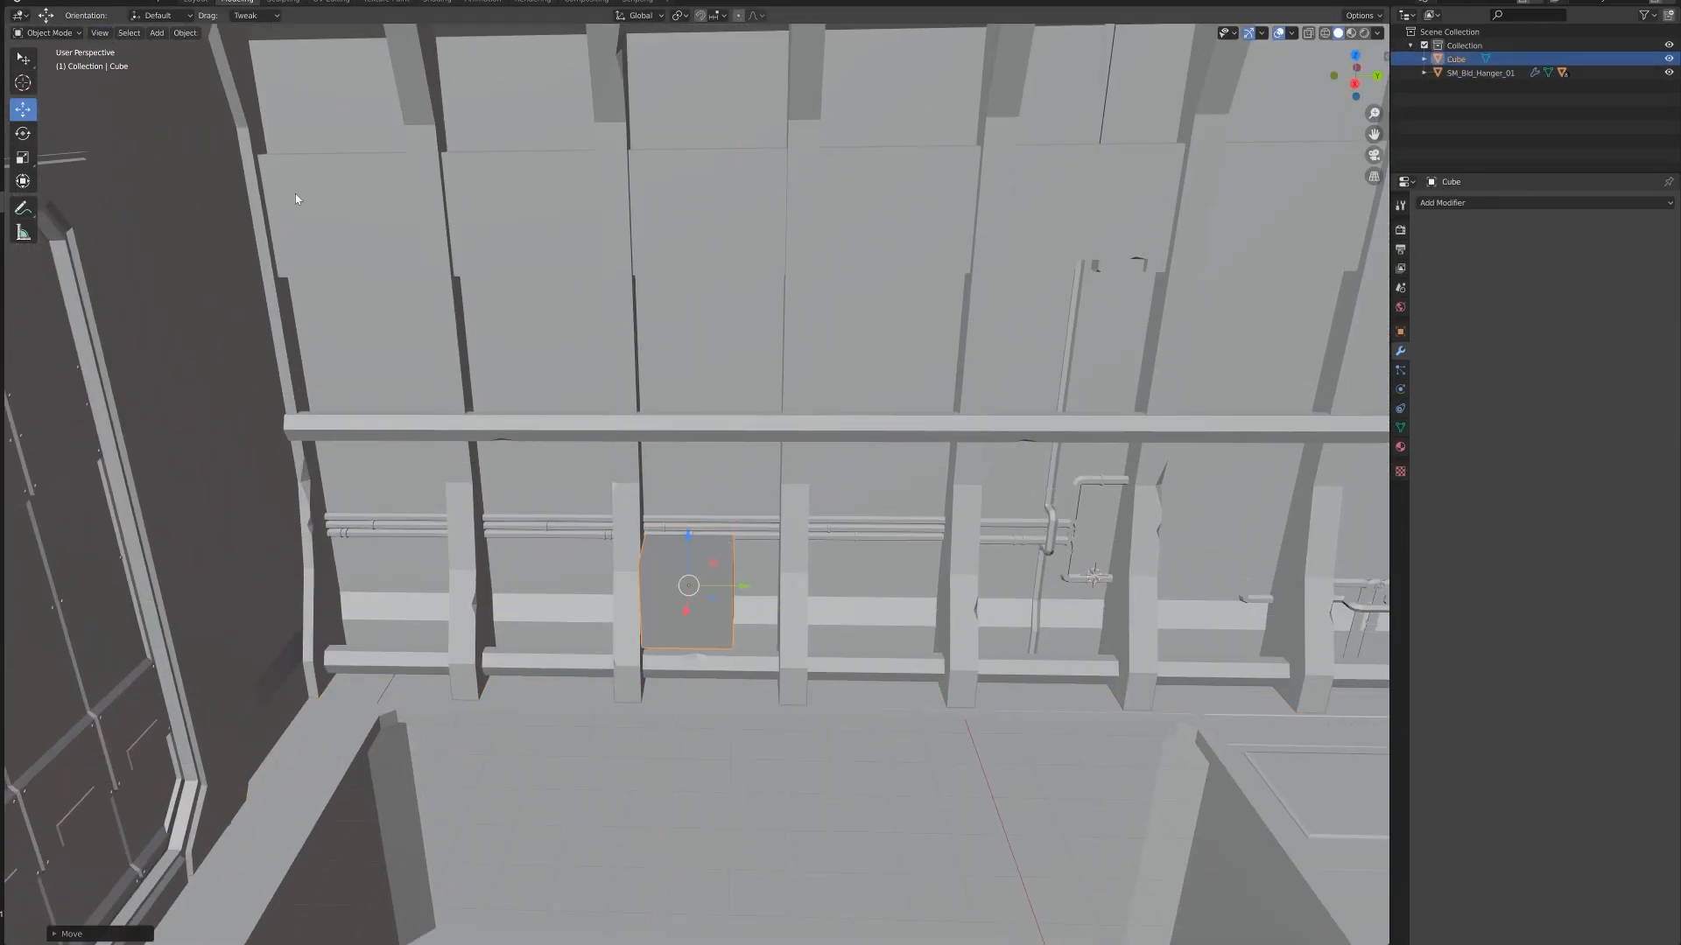
# Step: Scale the cutter cube and reshape its lower faces in Edit Mode between the pillars
pyautogui.press('Tab')
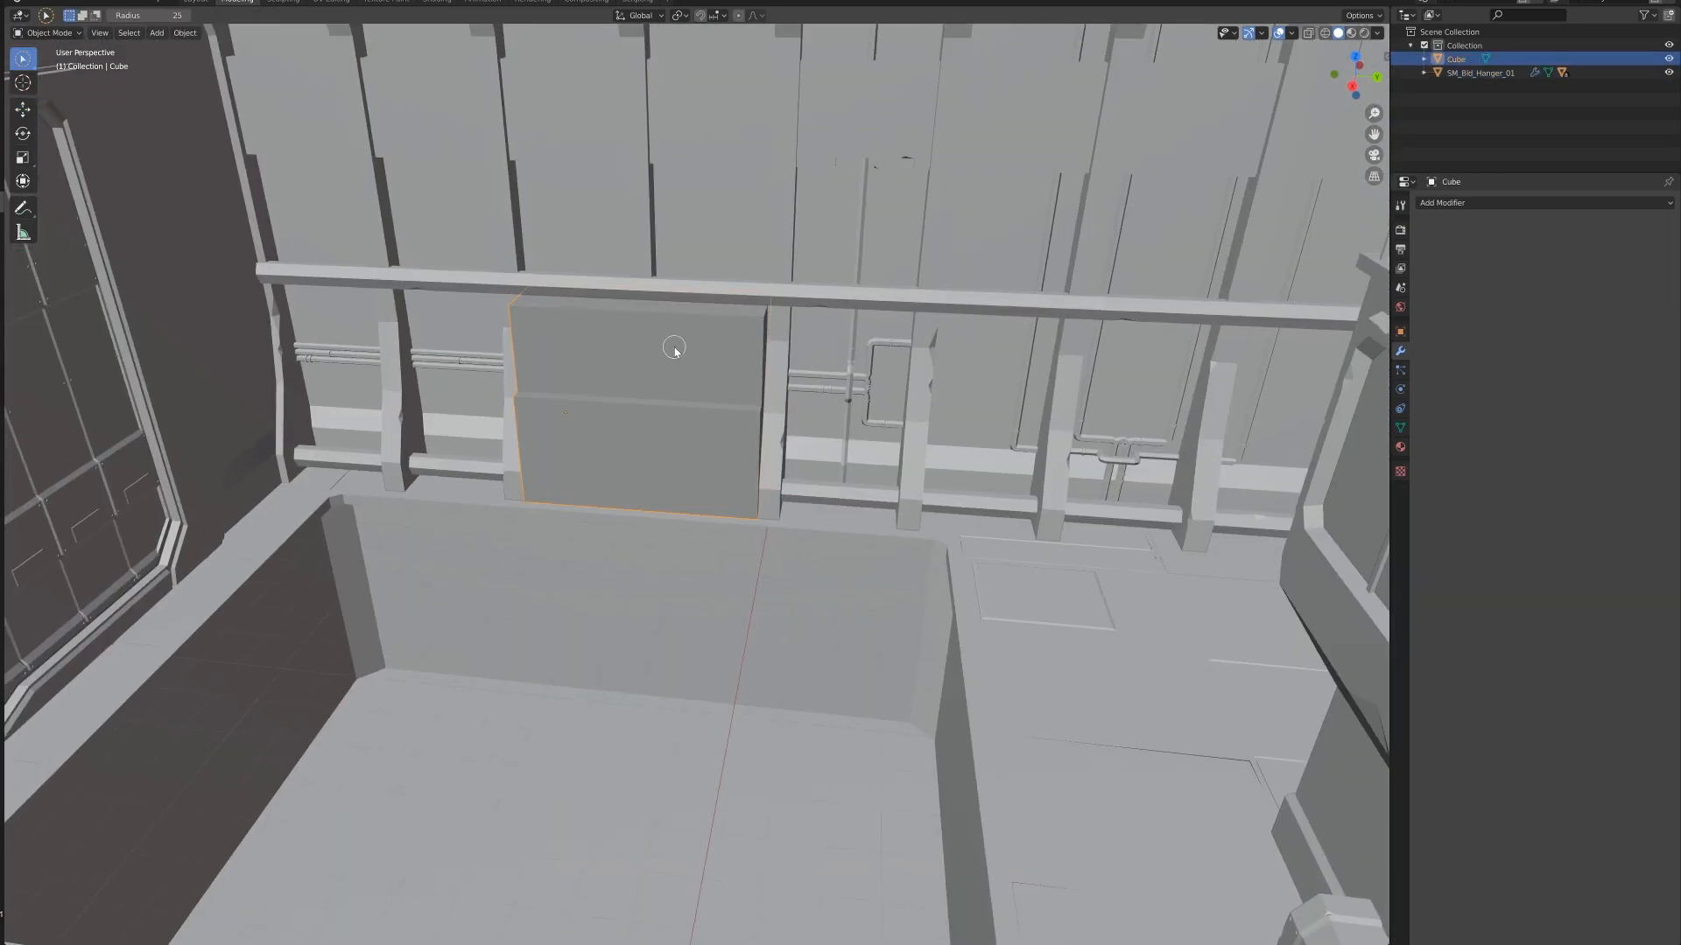
pyautogui.click(23, 108)
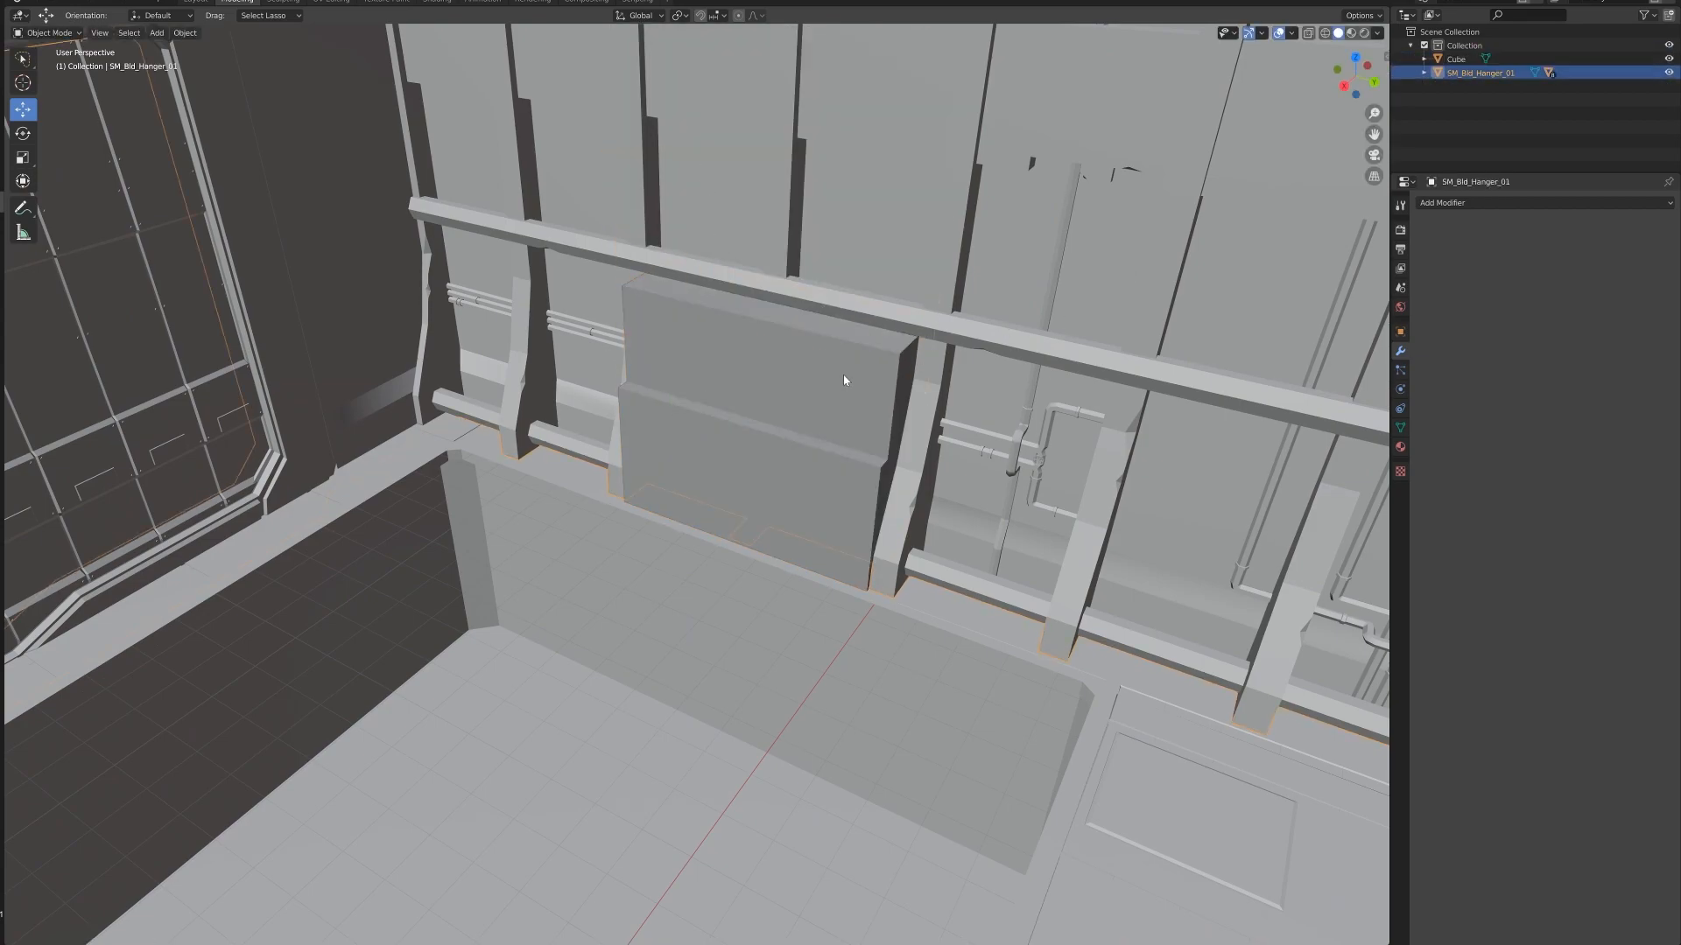
pyautogui.press('Tab')
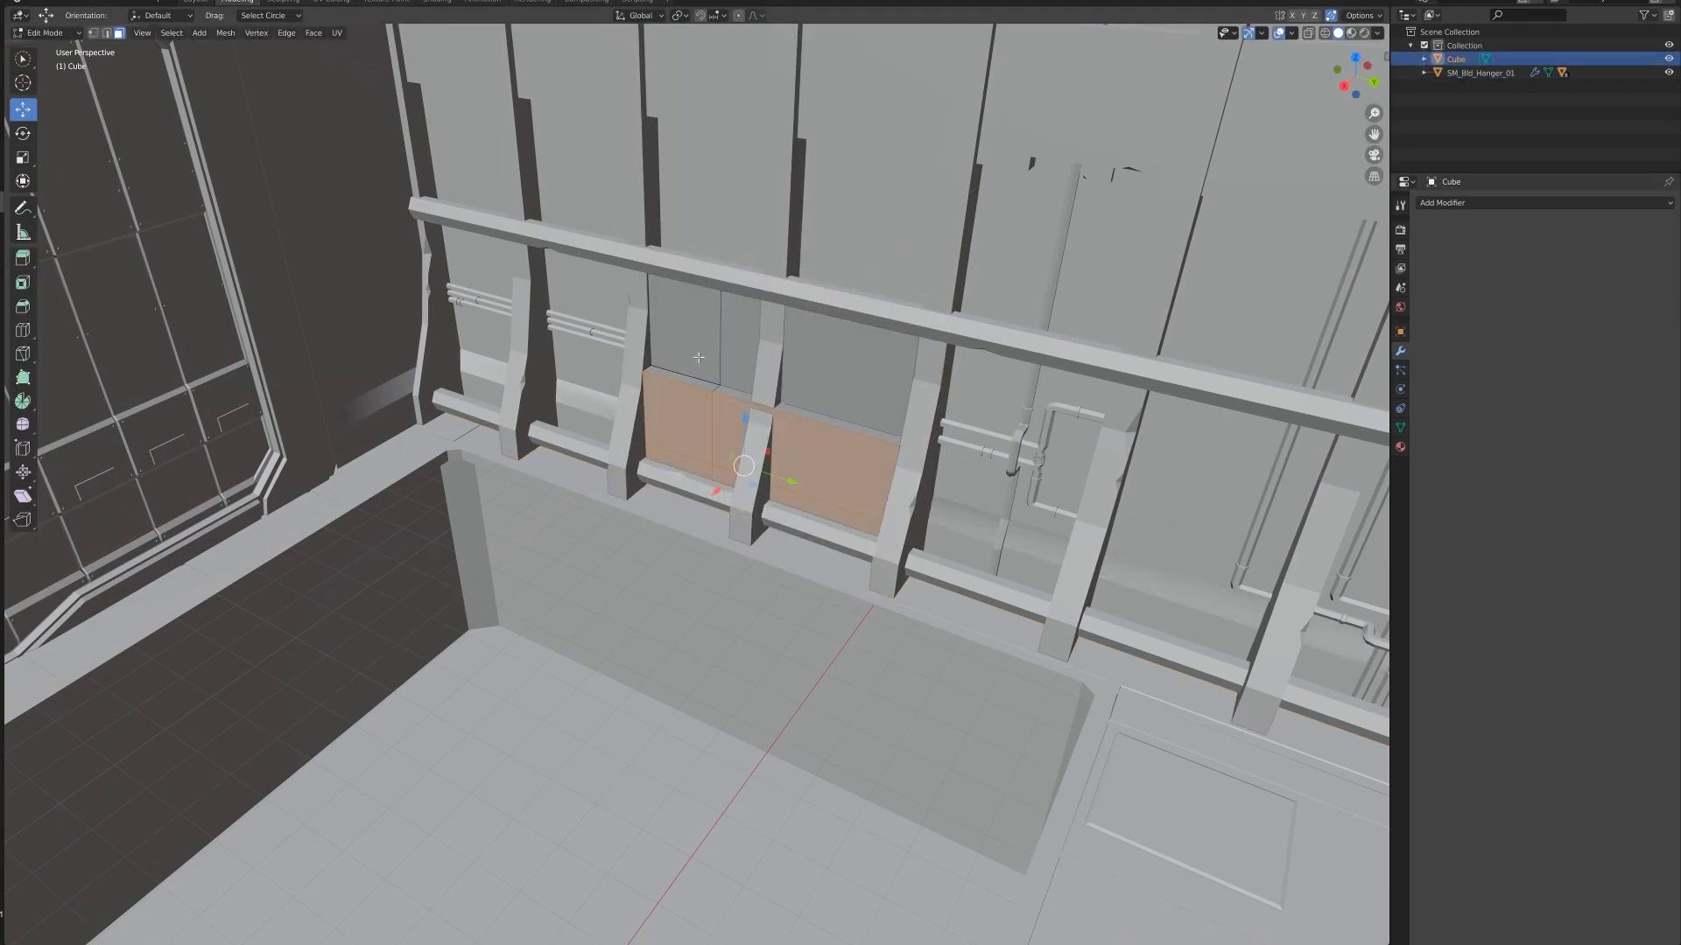
pyautogui.press('Tab')
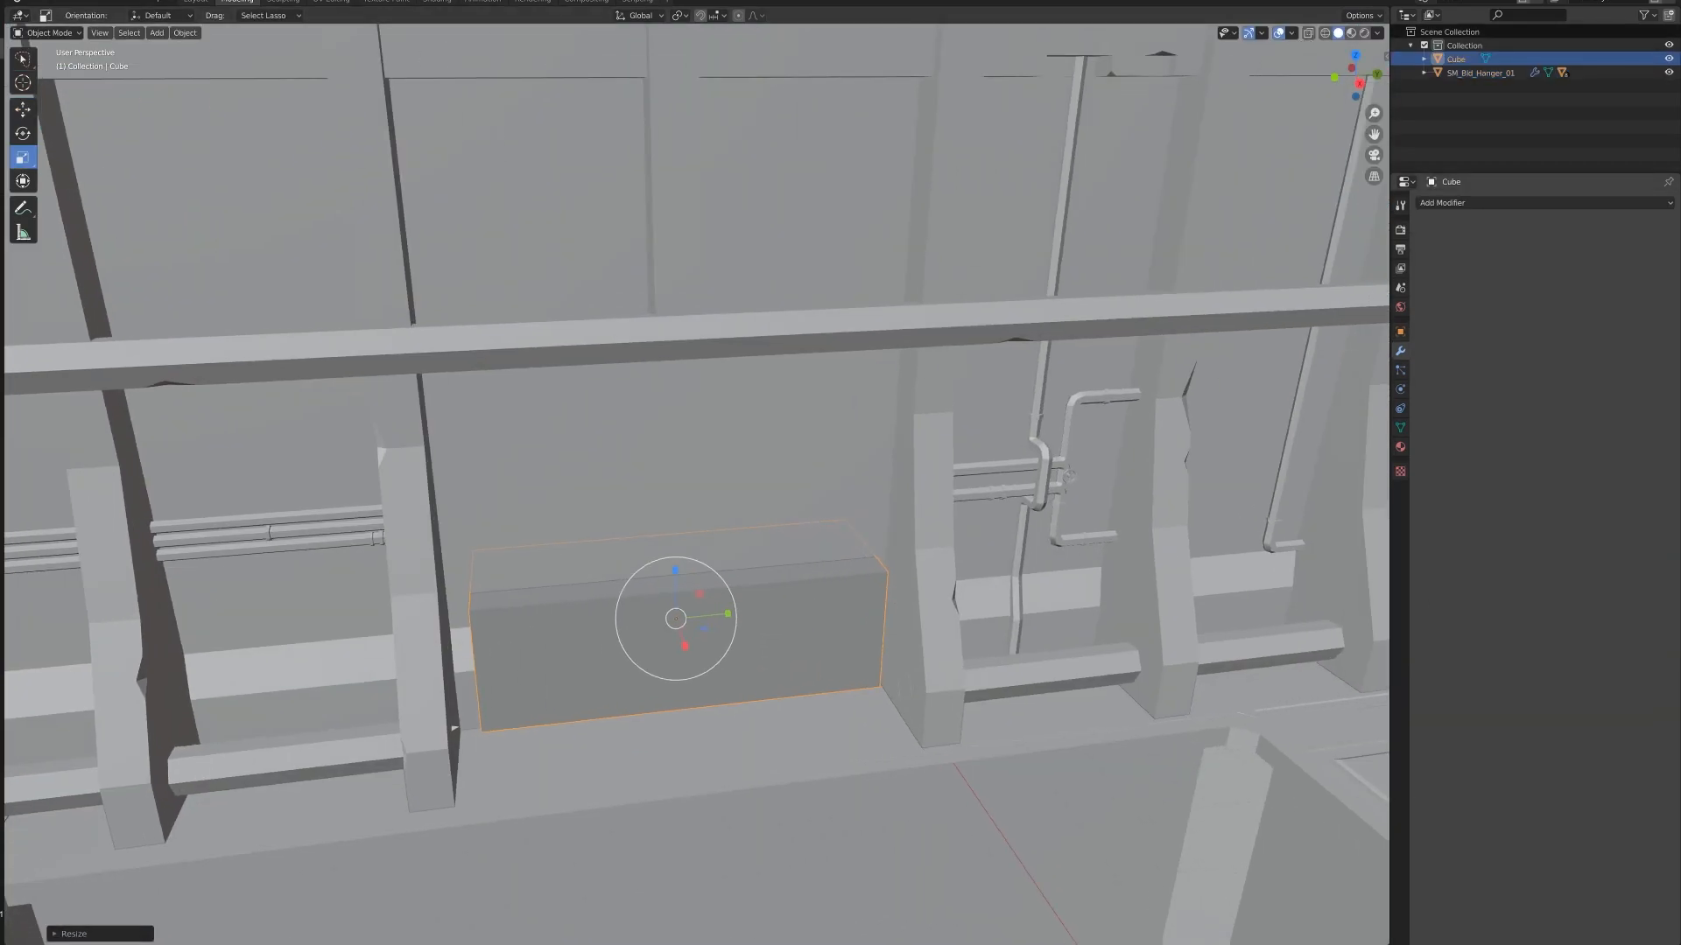
pyautogui.moveTo(726, 615)
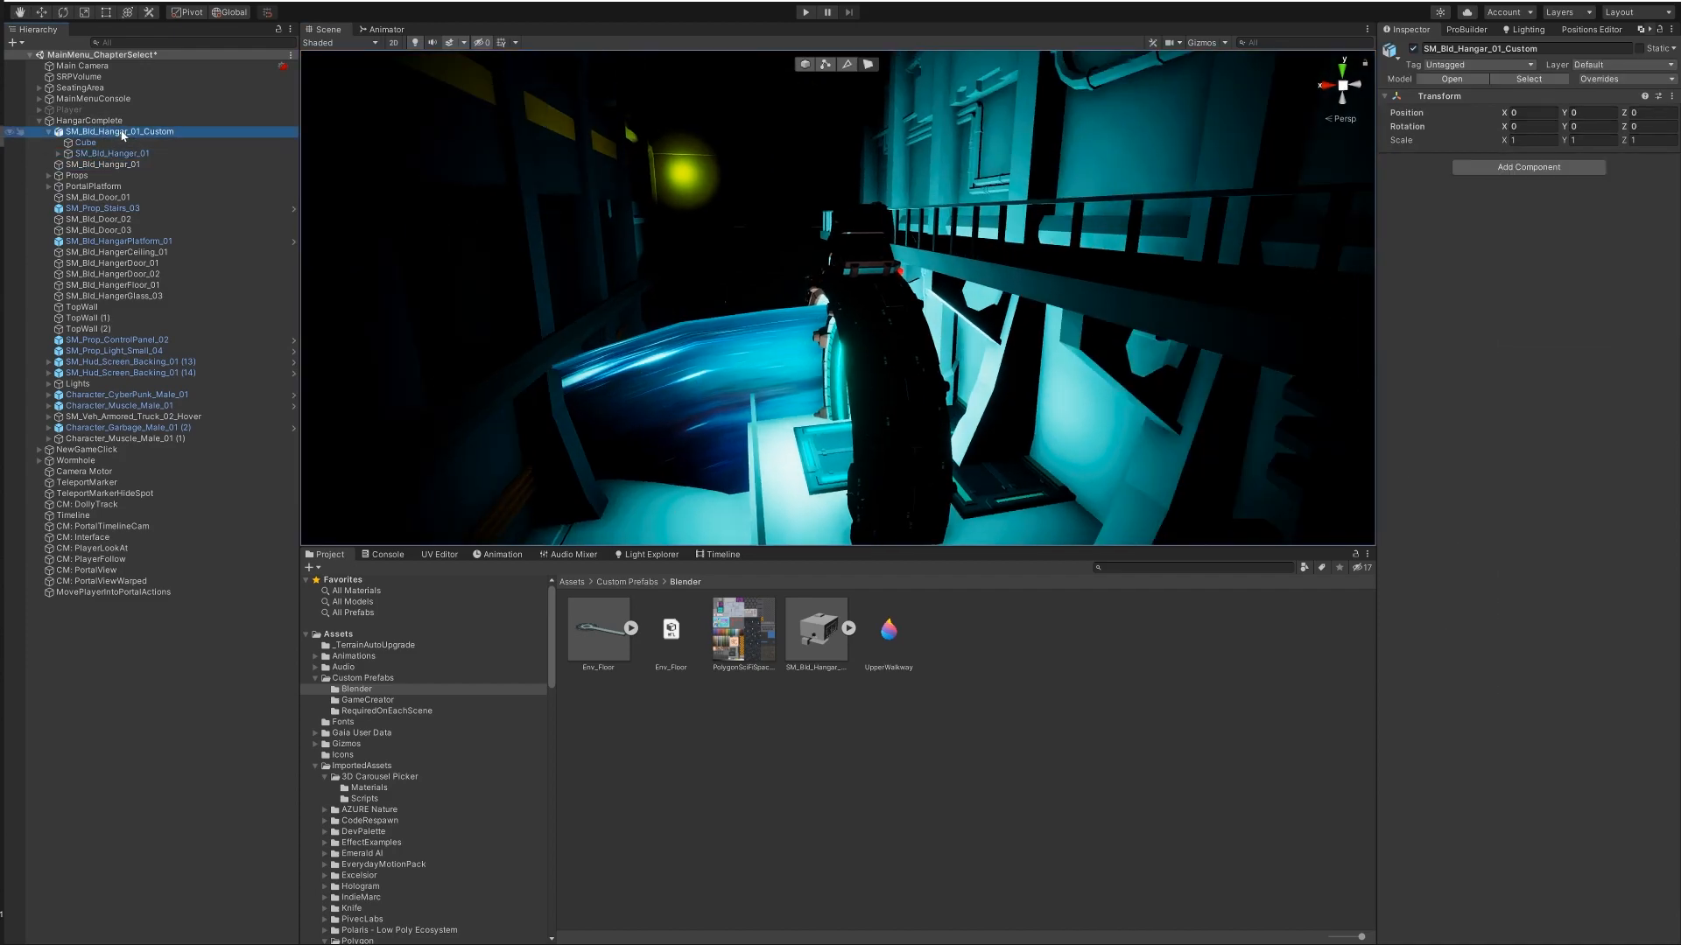
# Step: Select the custom hangar and floor pieces, then show the NewGameClick timeline tracks
pyautogui.click(111, 152)
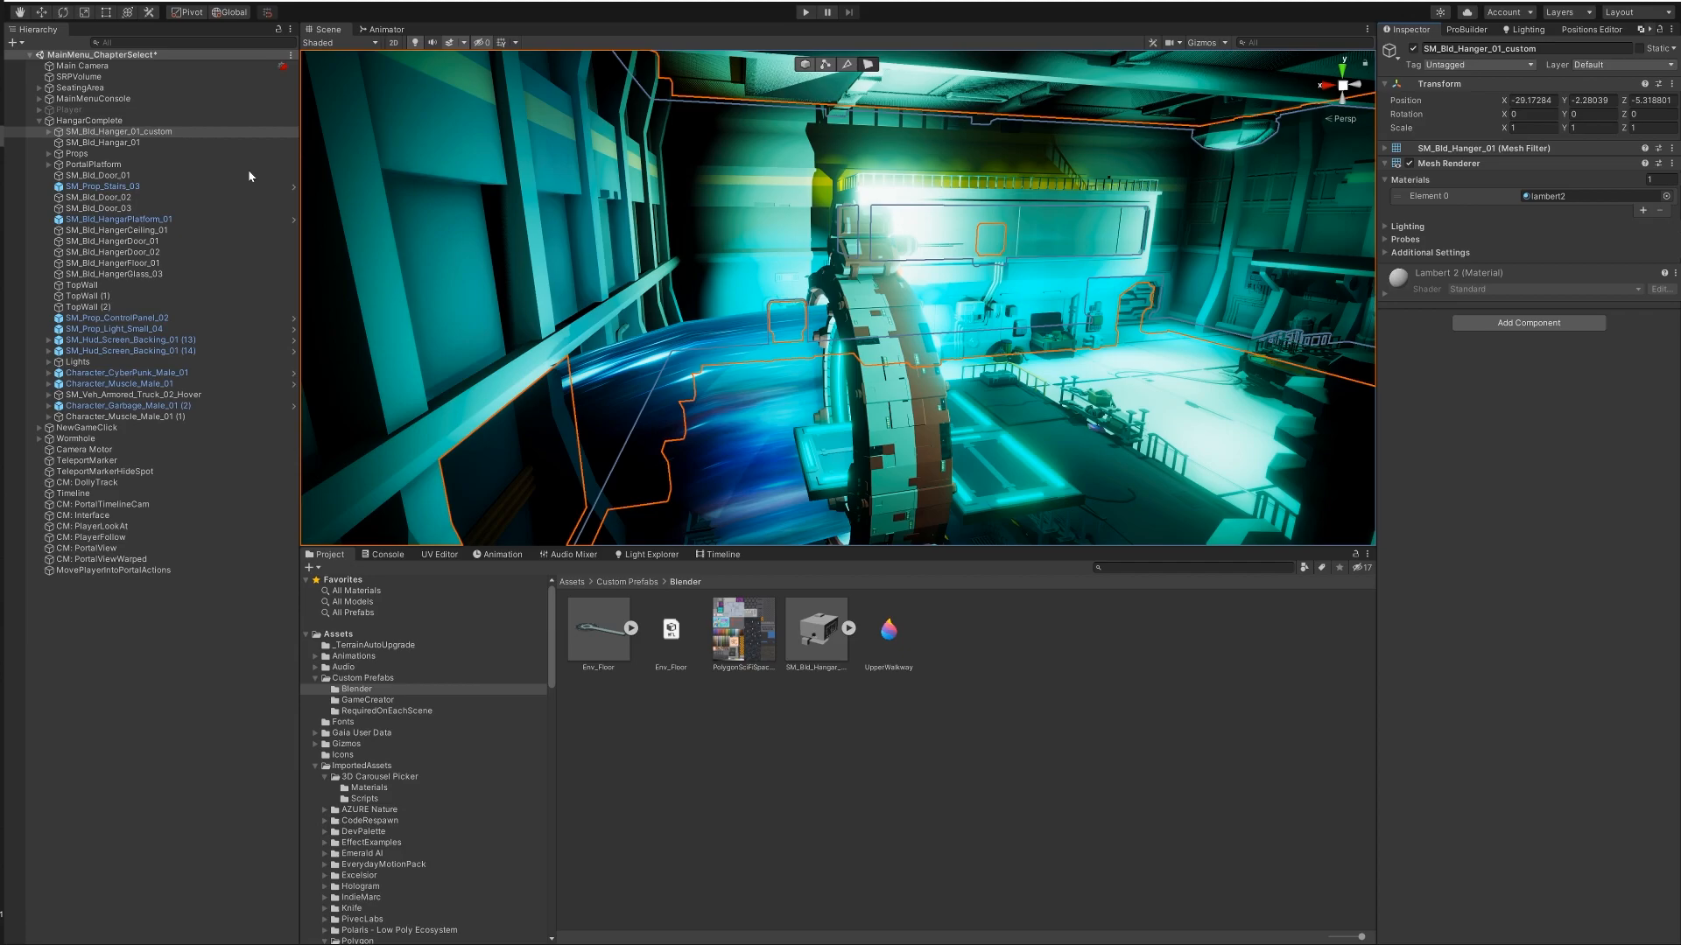
pyautogui.click(101, 143)
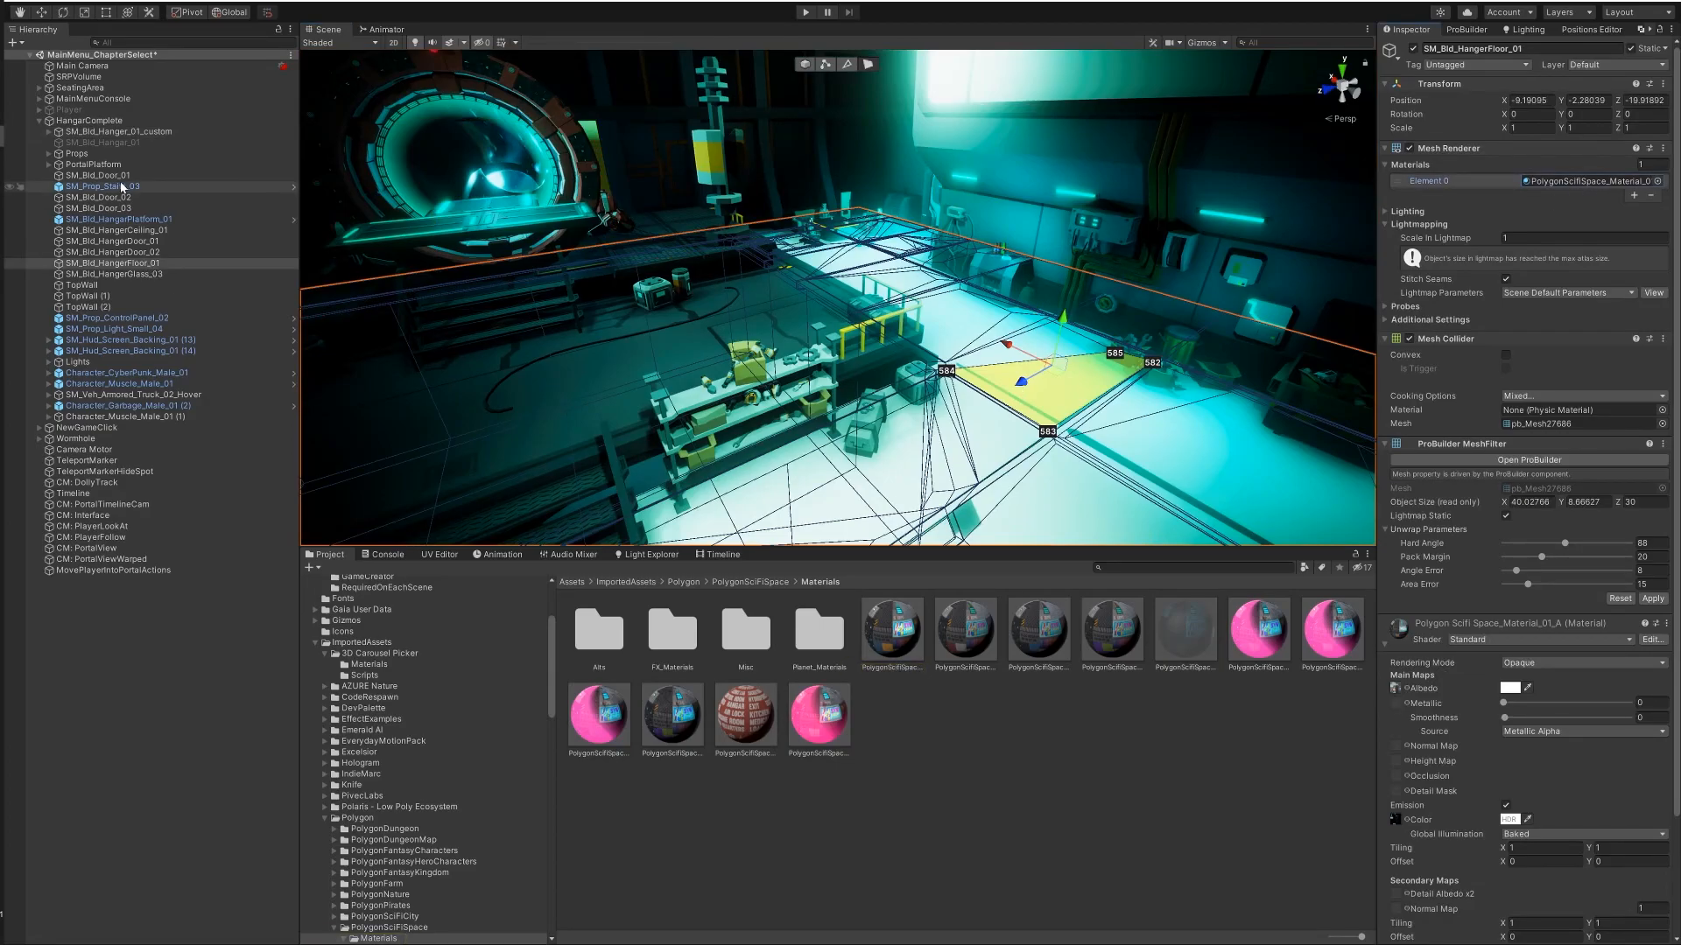
pyautogui.click(96, 142)
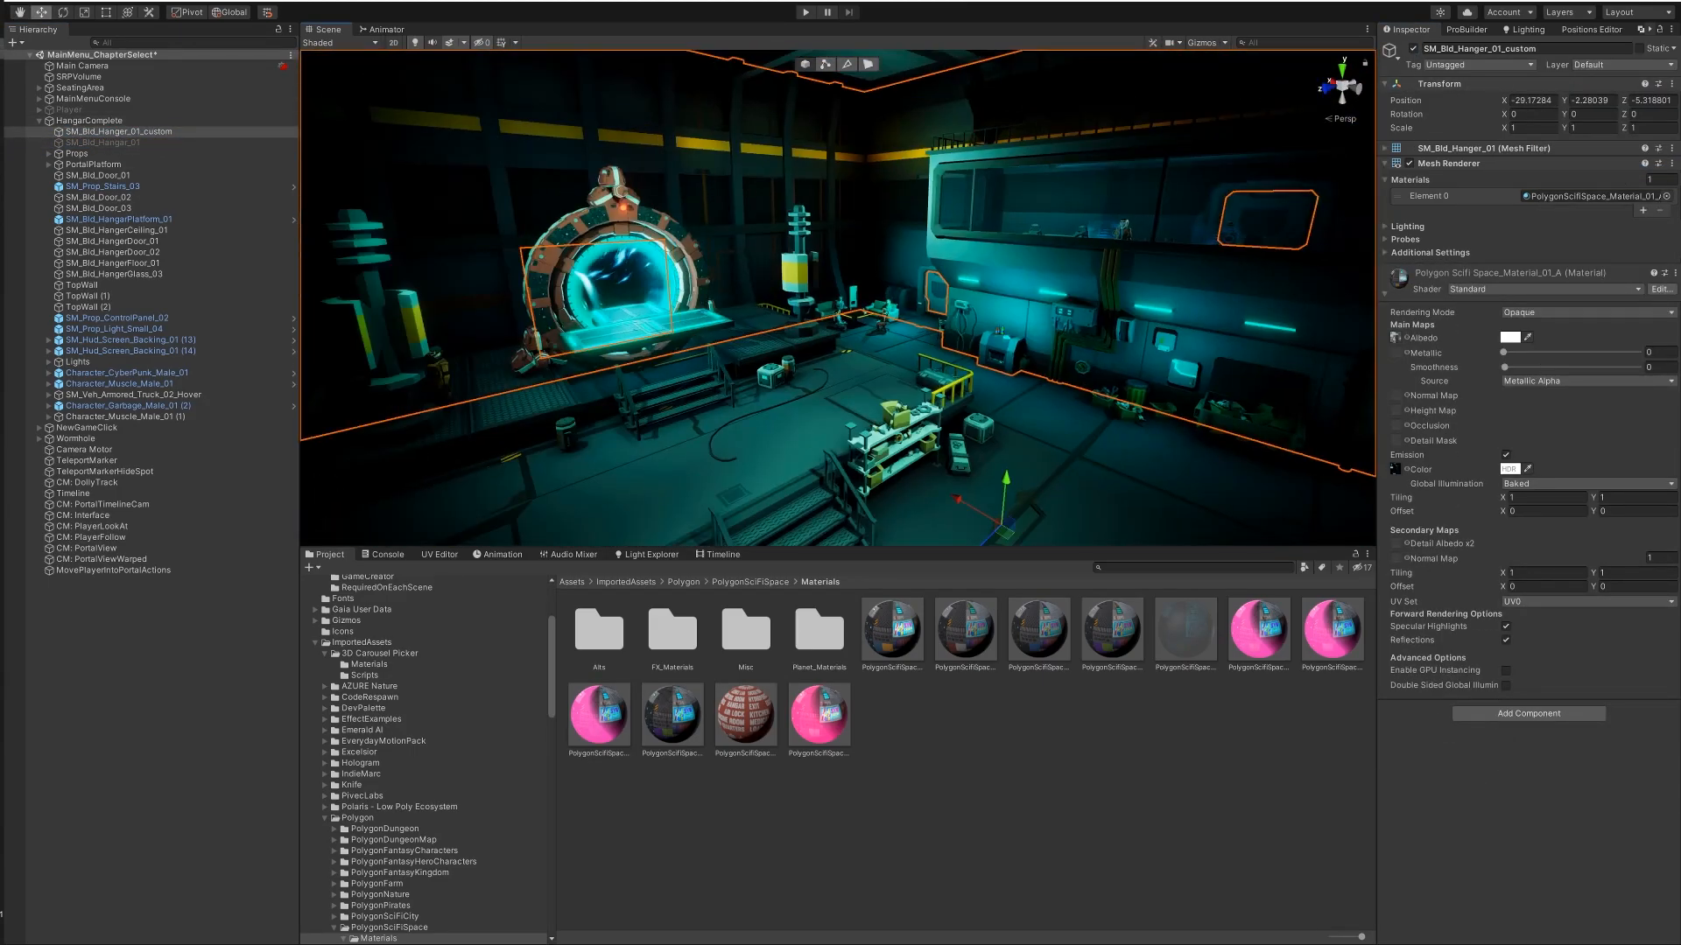
pyautogui.click(720, 554)
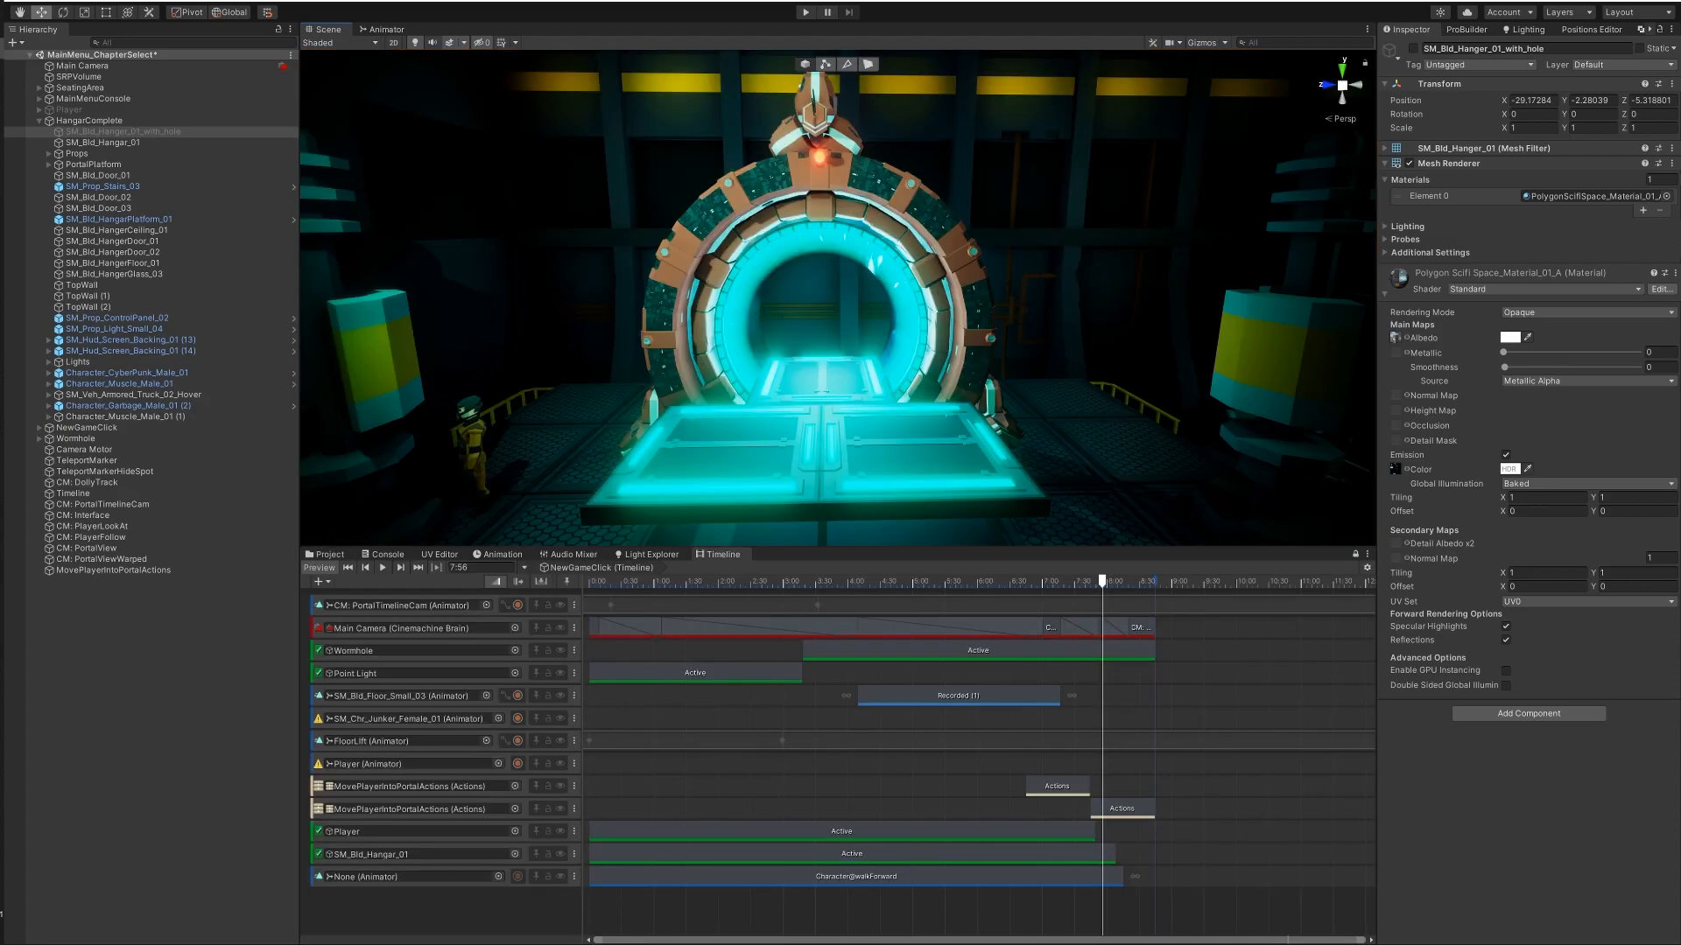
pyautogui.click(1243, 876)
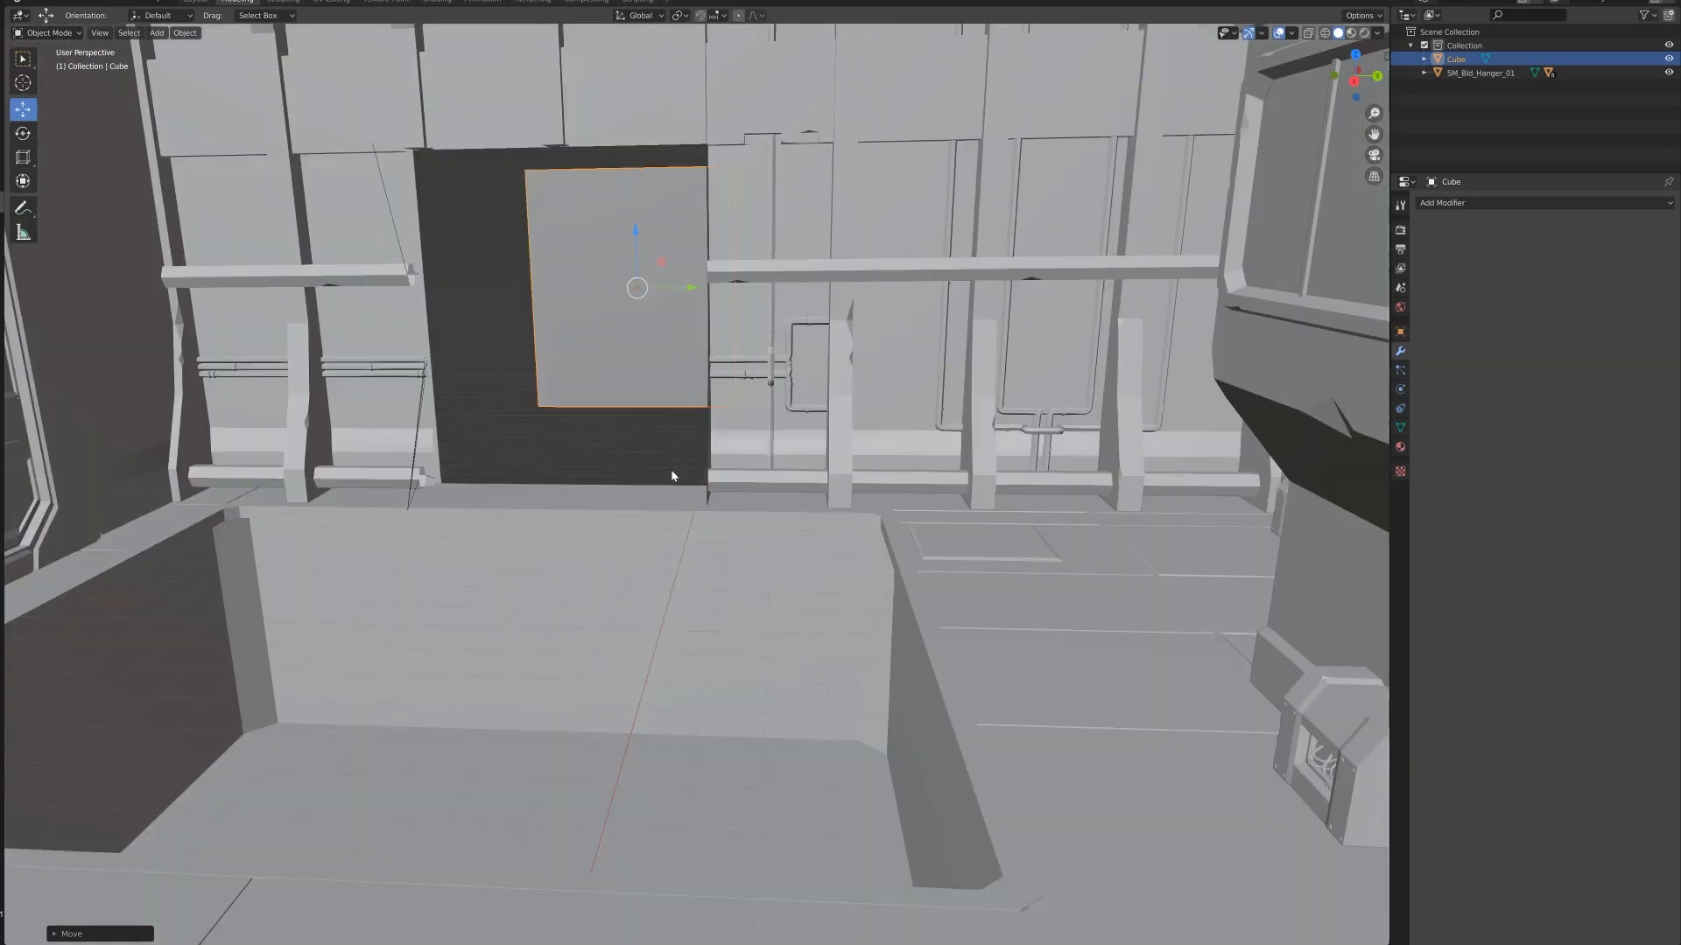
# Step: Turn on X-ray and enter Edit Mode to inspect the hangar wall mesh
pyautogui.press('x')
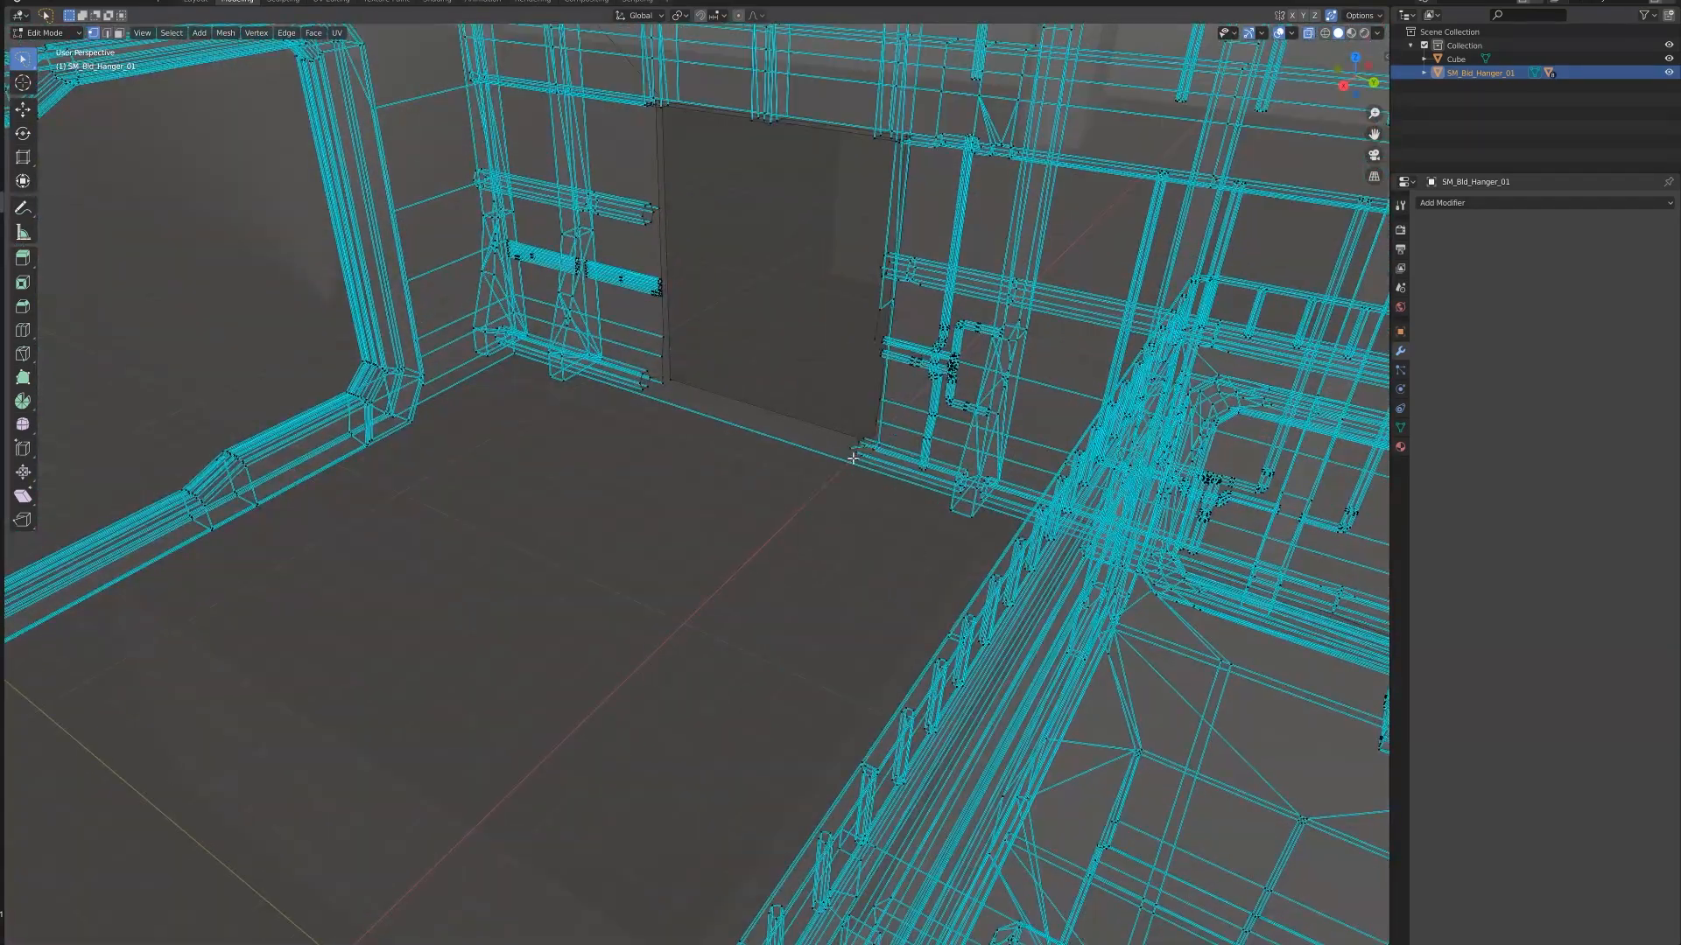
pyautogui.press('Tab')
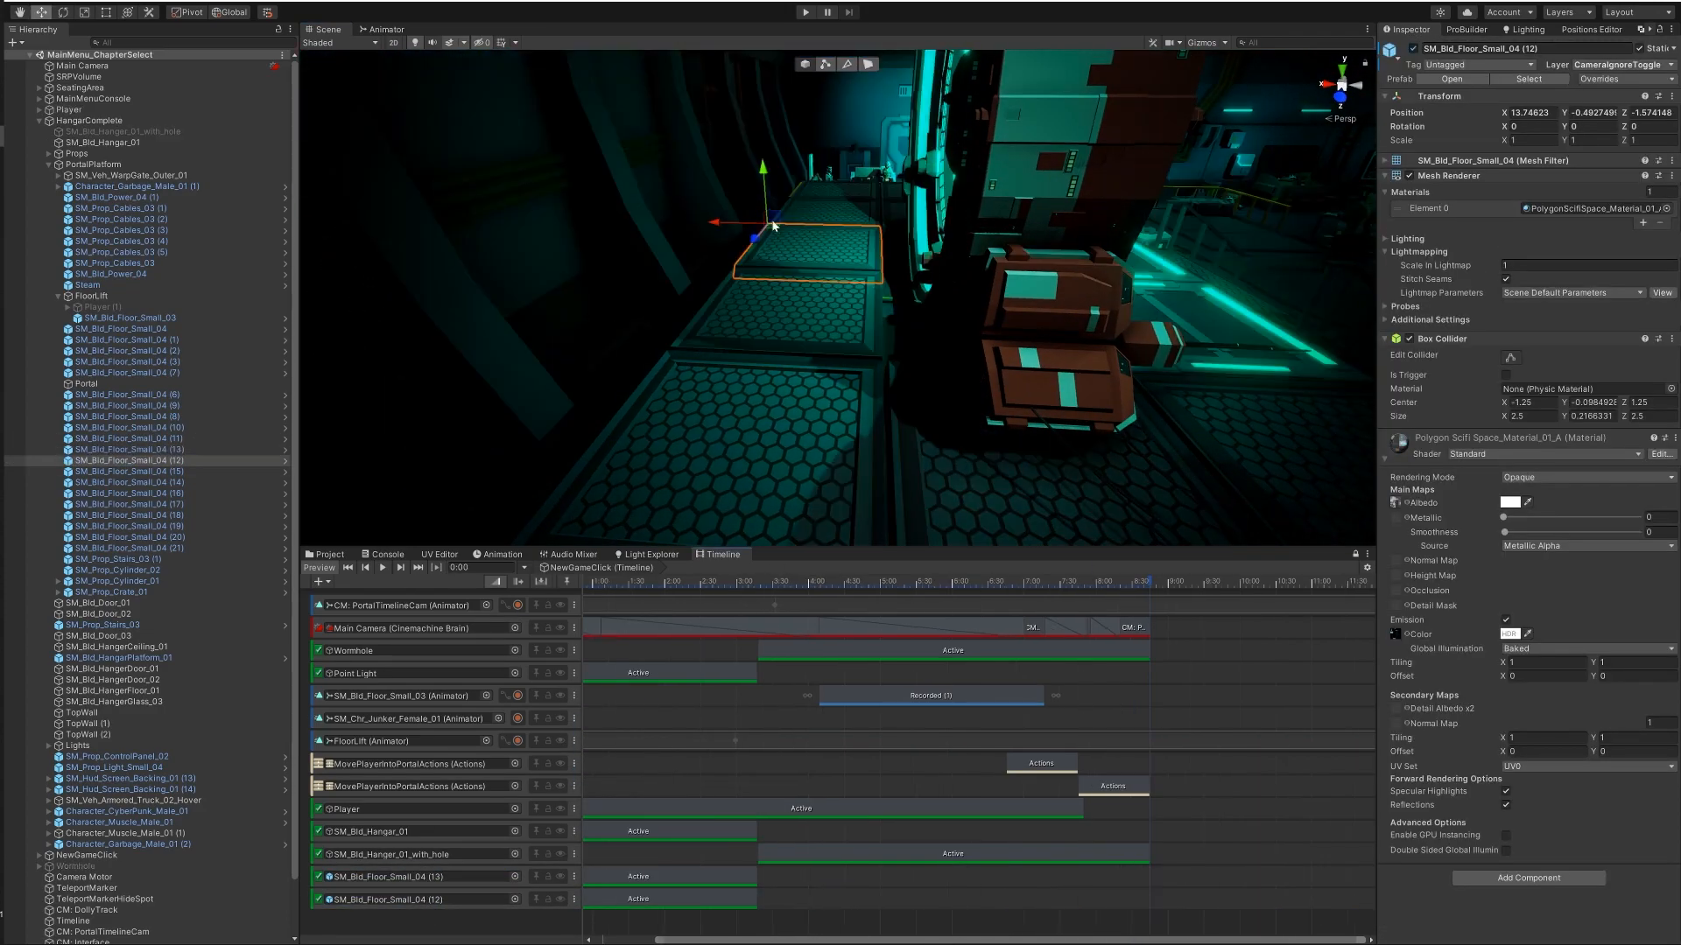
# Step: Switch to Blender to view Cube.001 standing against the hangar wall
pyautogui.click(805, 11)
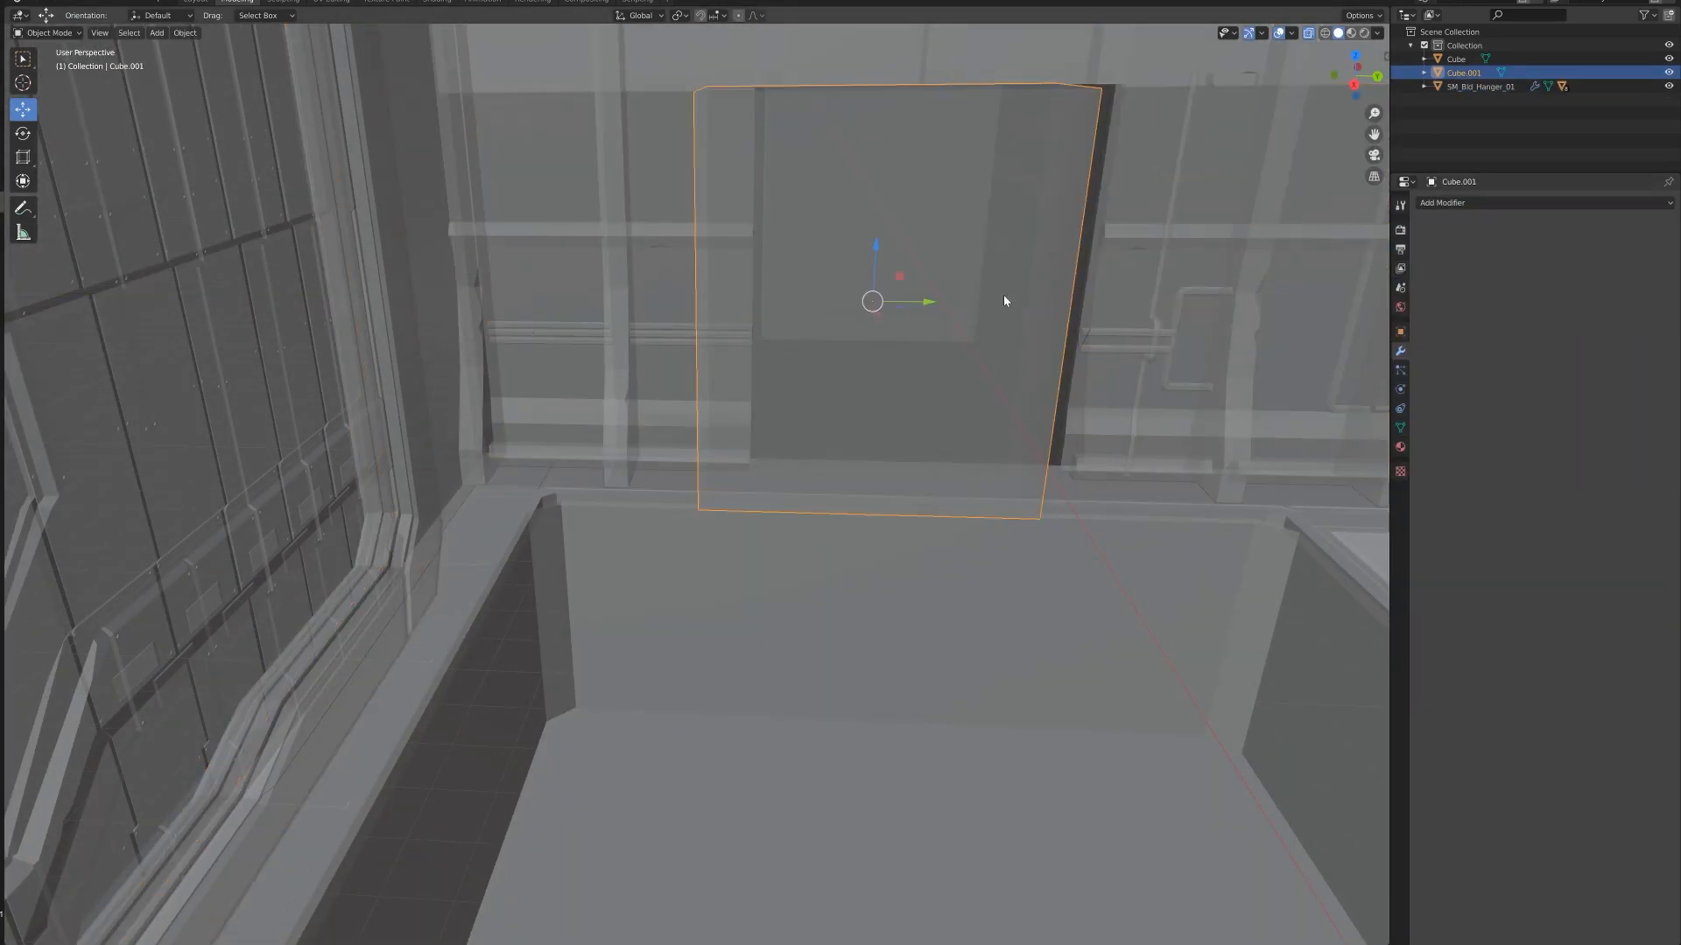
# Step: Select the hangar and add a Difference Boolean modifier from the modifier list
pyautogui.click(1479, 85)
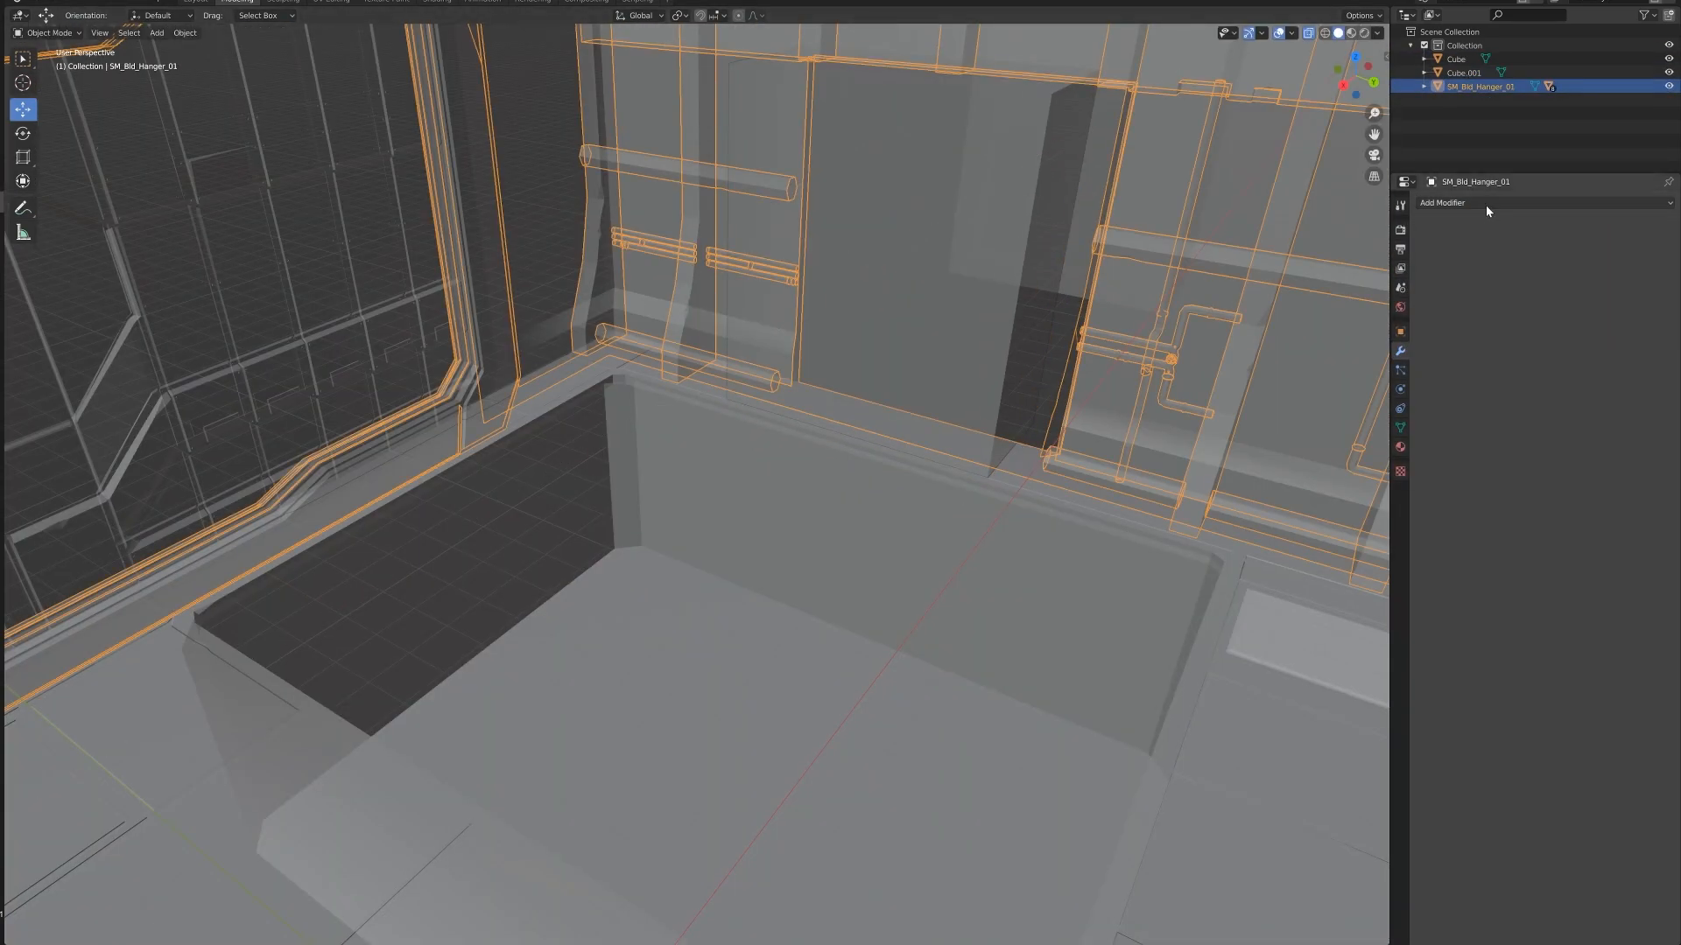
pyautogui.click(23, 157)
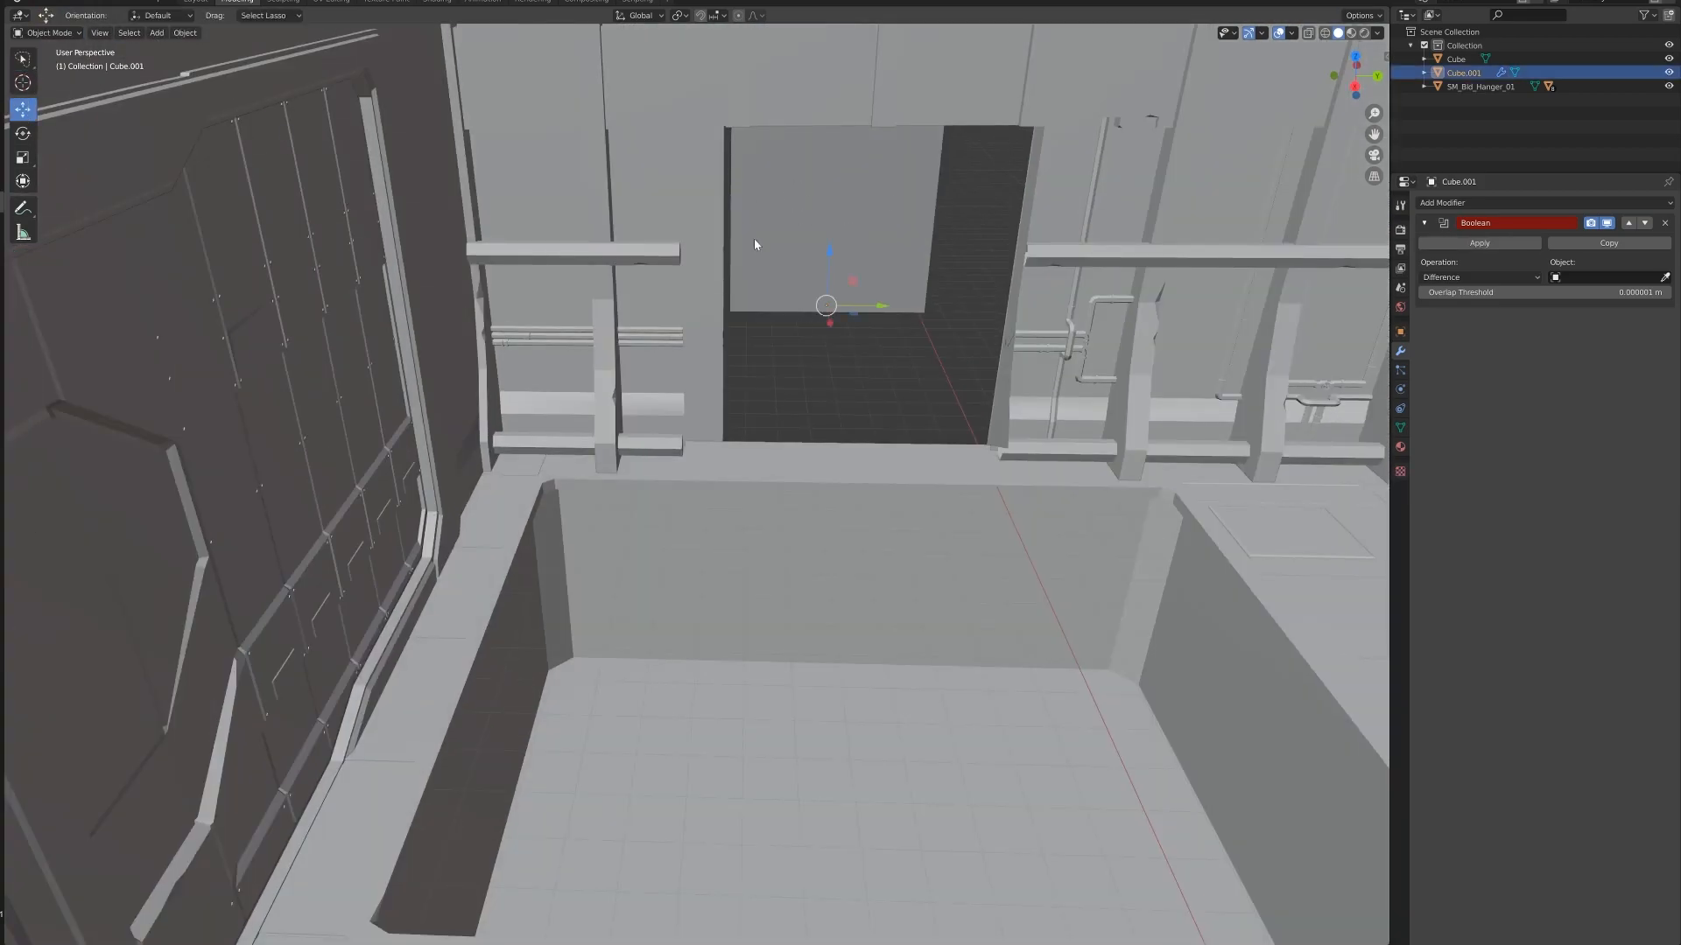
pyautogui.press('Tab')
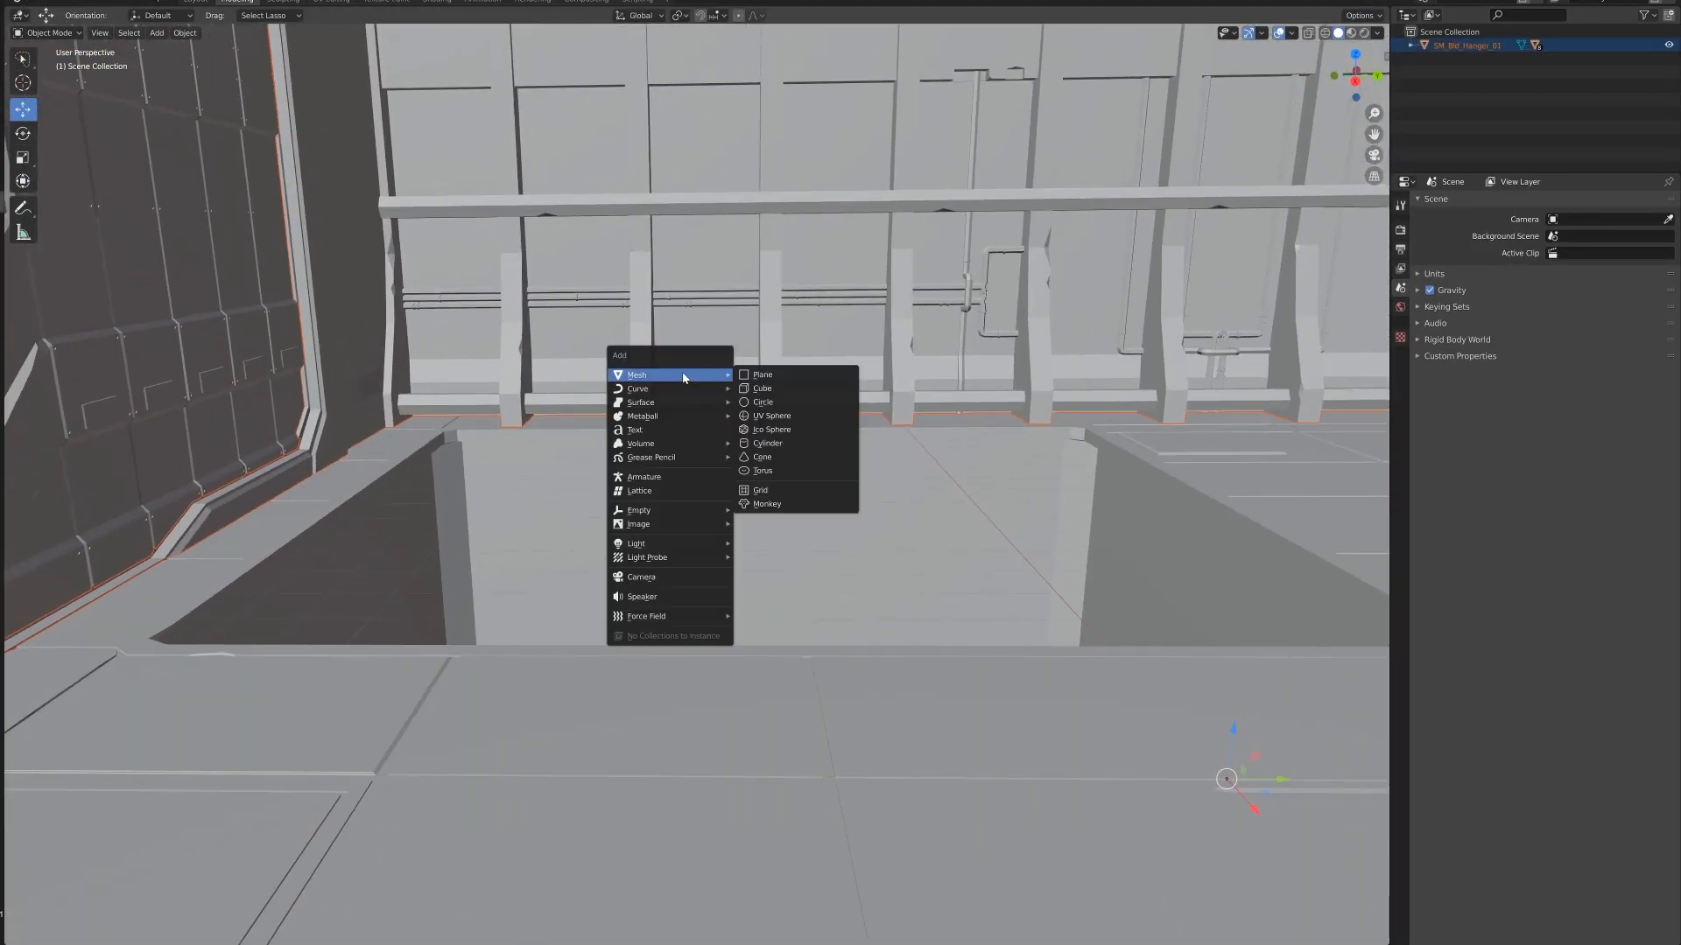
# Step: Add a cube, enlarge it with the Scale Cage tool, and toggle Edit Mode
pyautogui.click(761, 388)
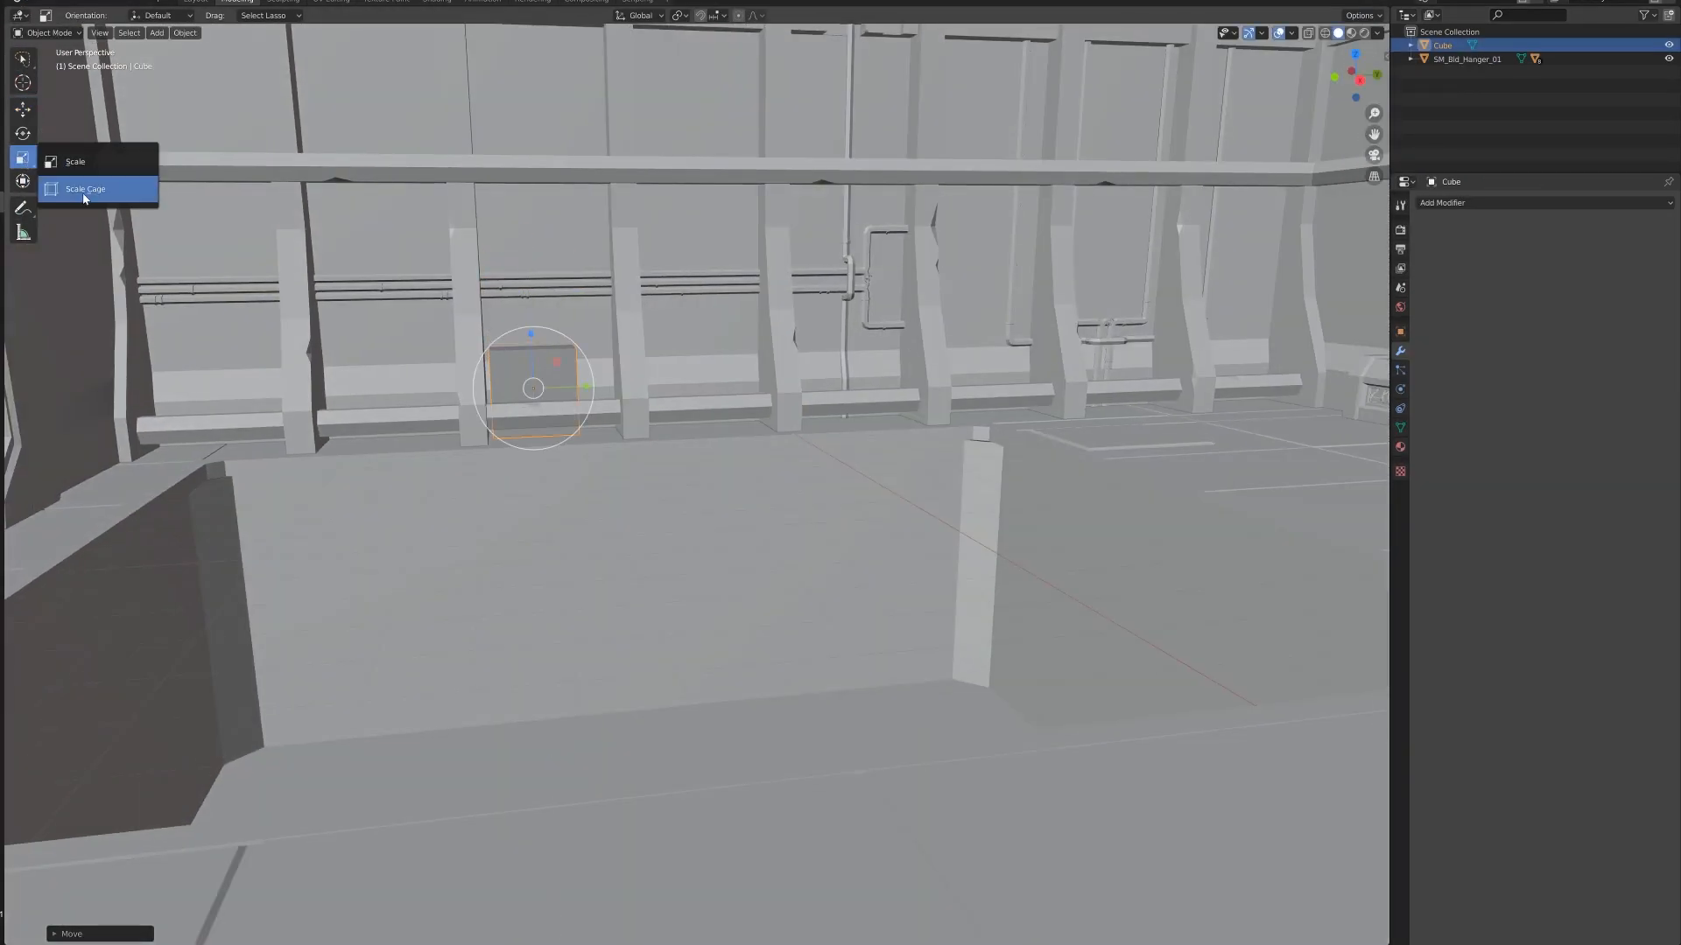
pyautogui.click(84, 189)
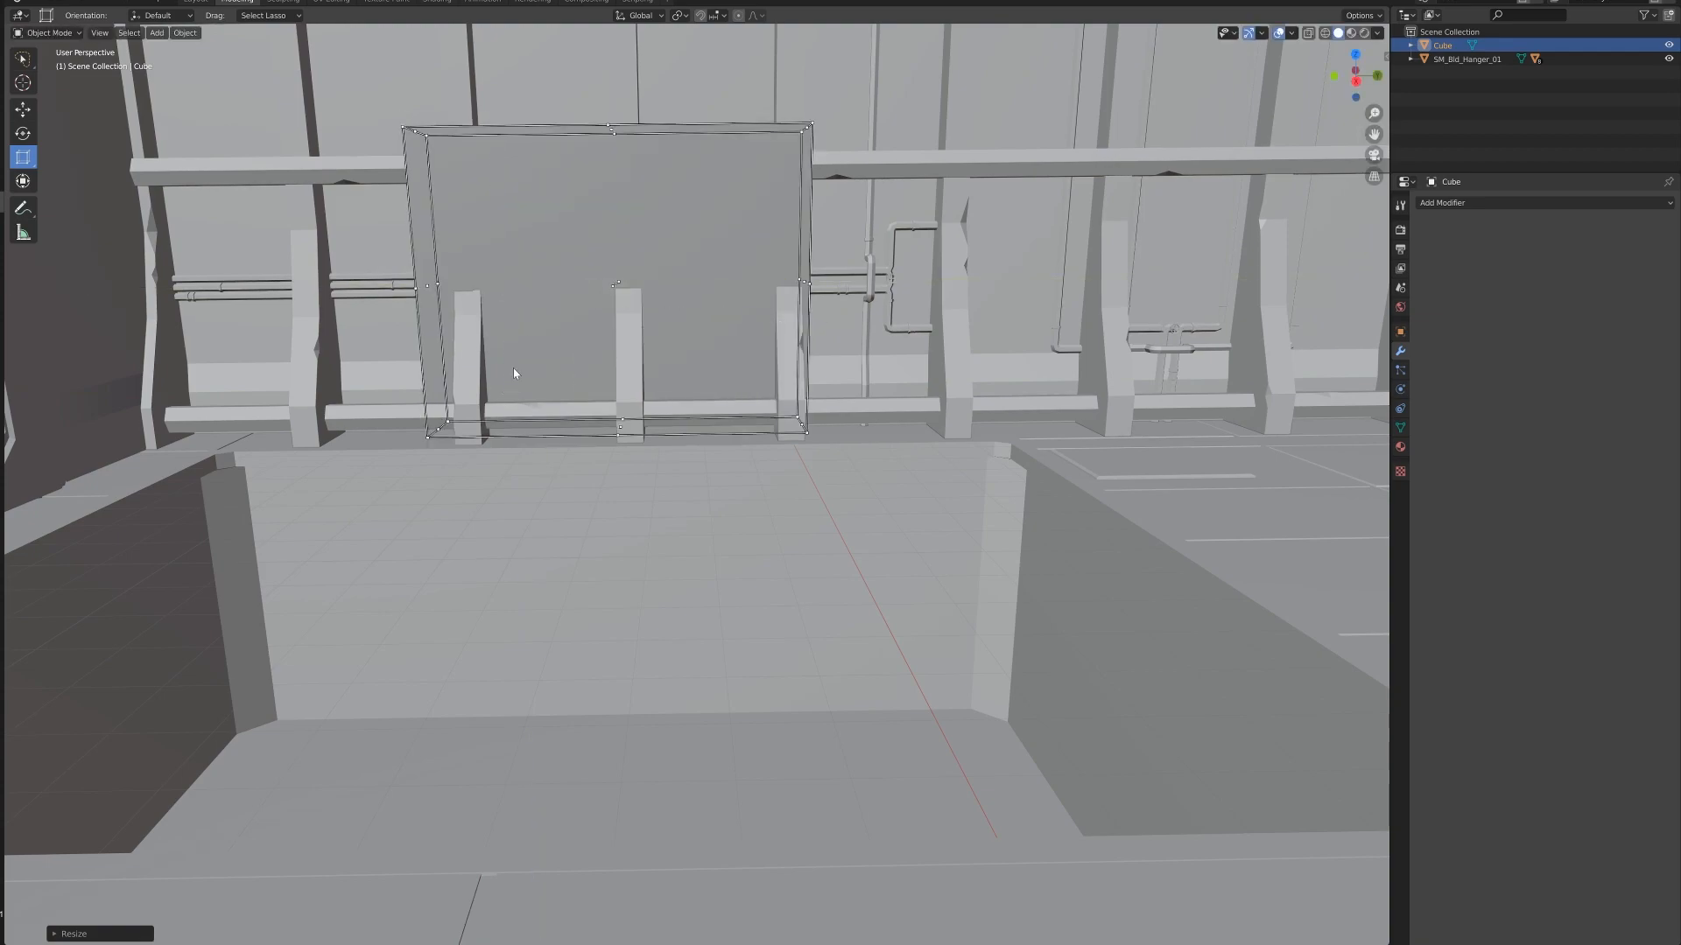
pyautogui.press('Tab')
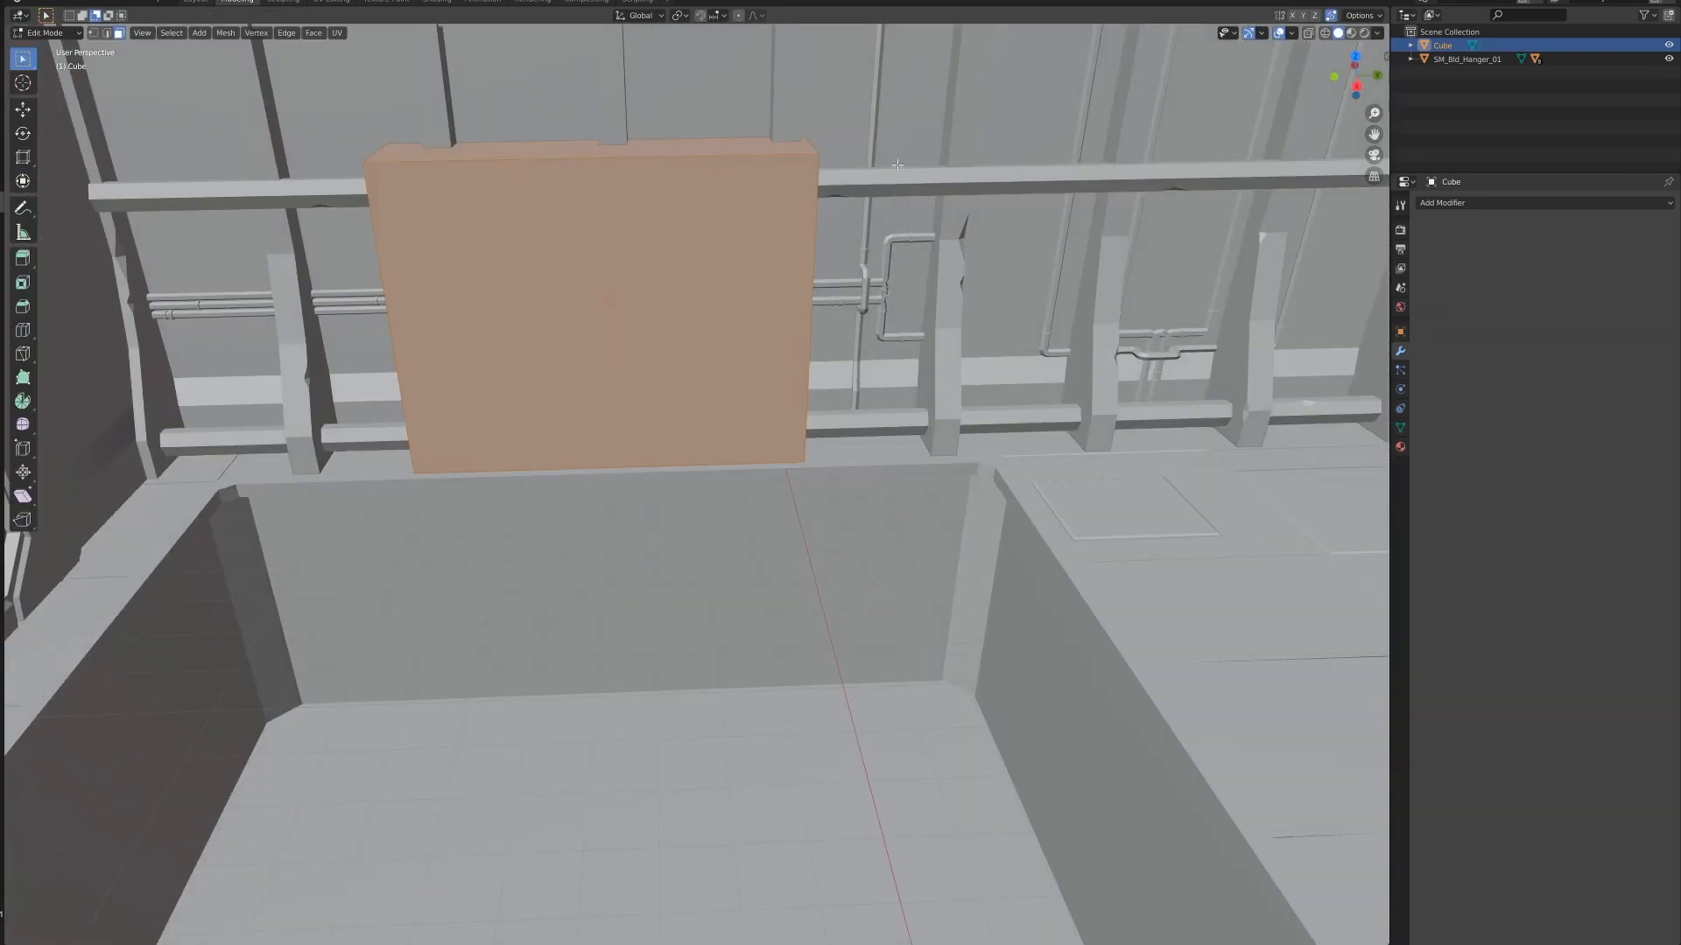
pyautogui.press('Tab')
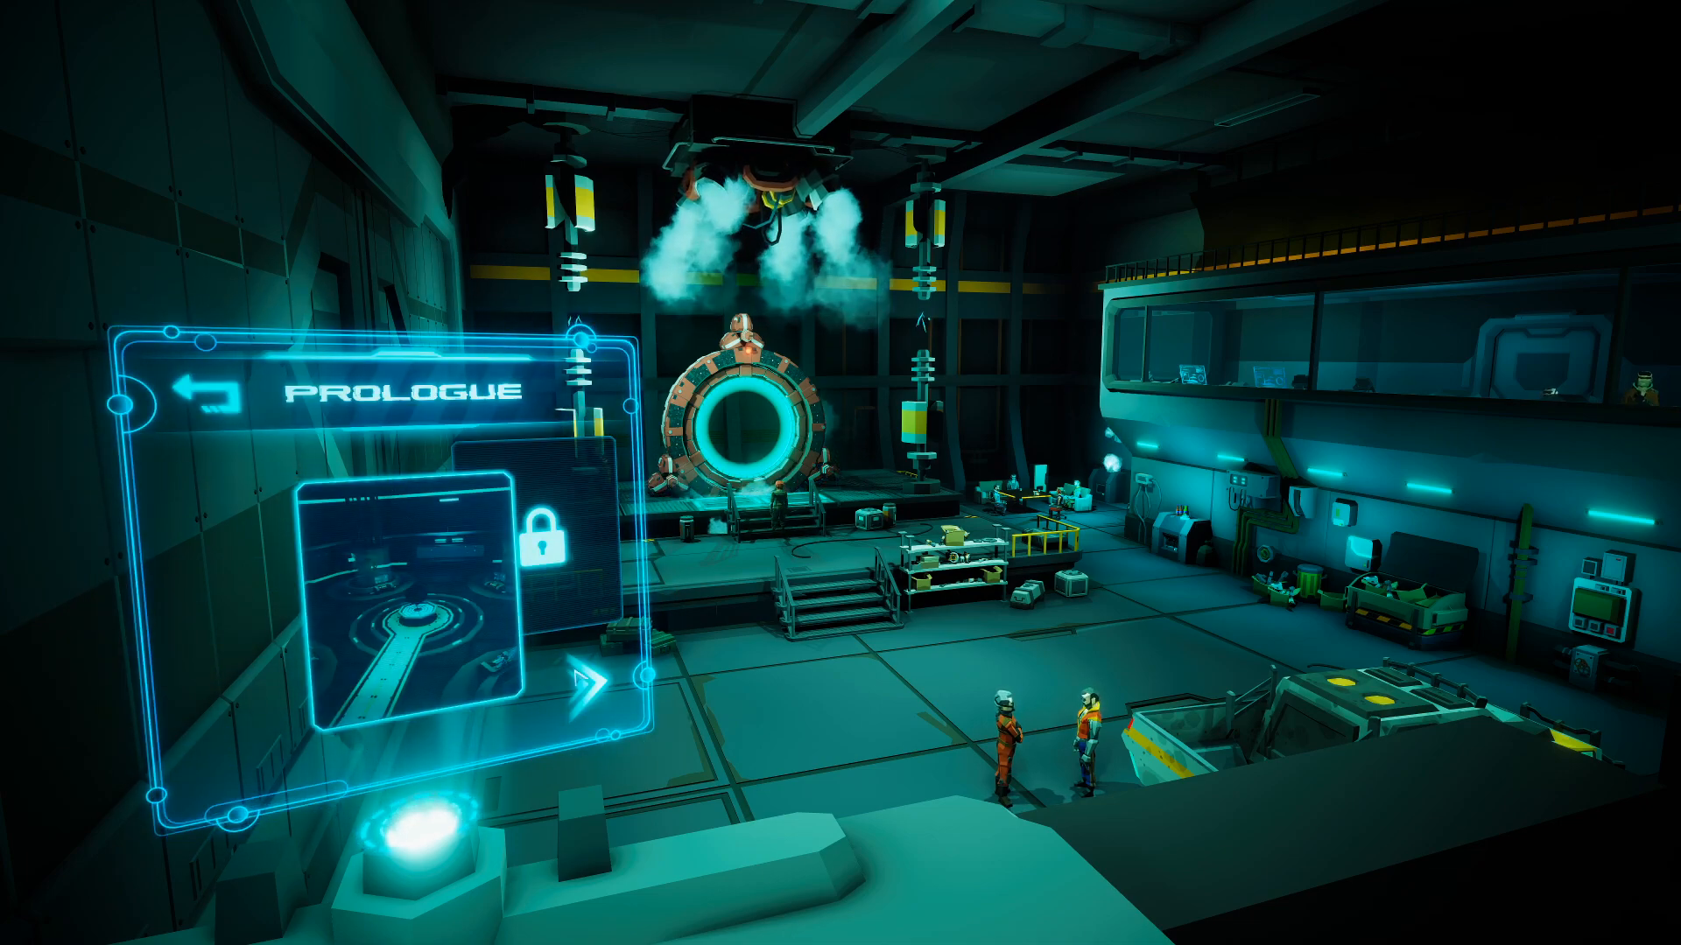
# Step: Advance to the next chapter, launch the cutscene into the vault, and pause
pyautogui.click(584, 684)
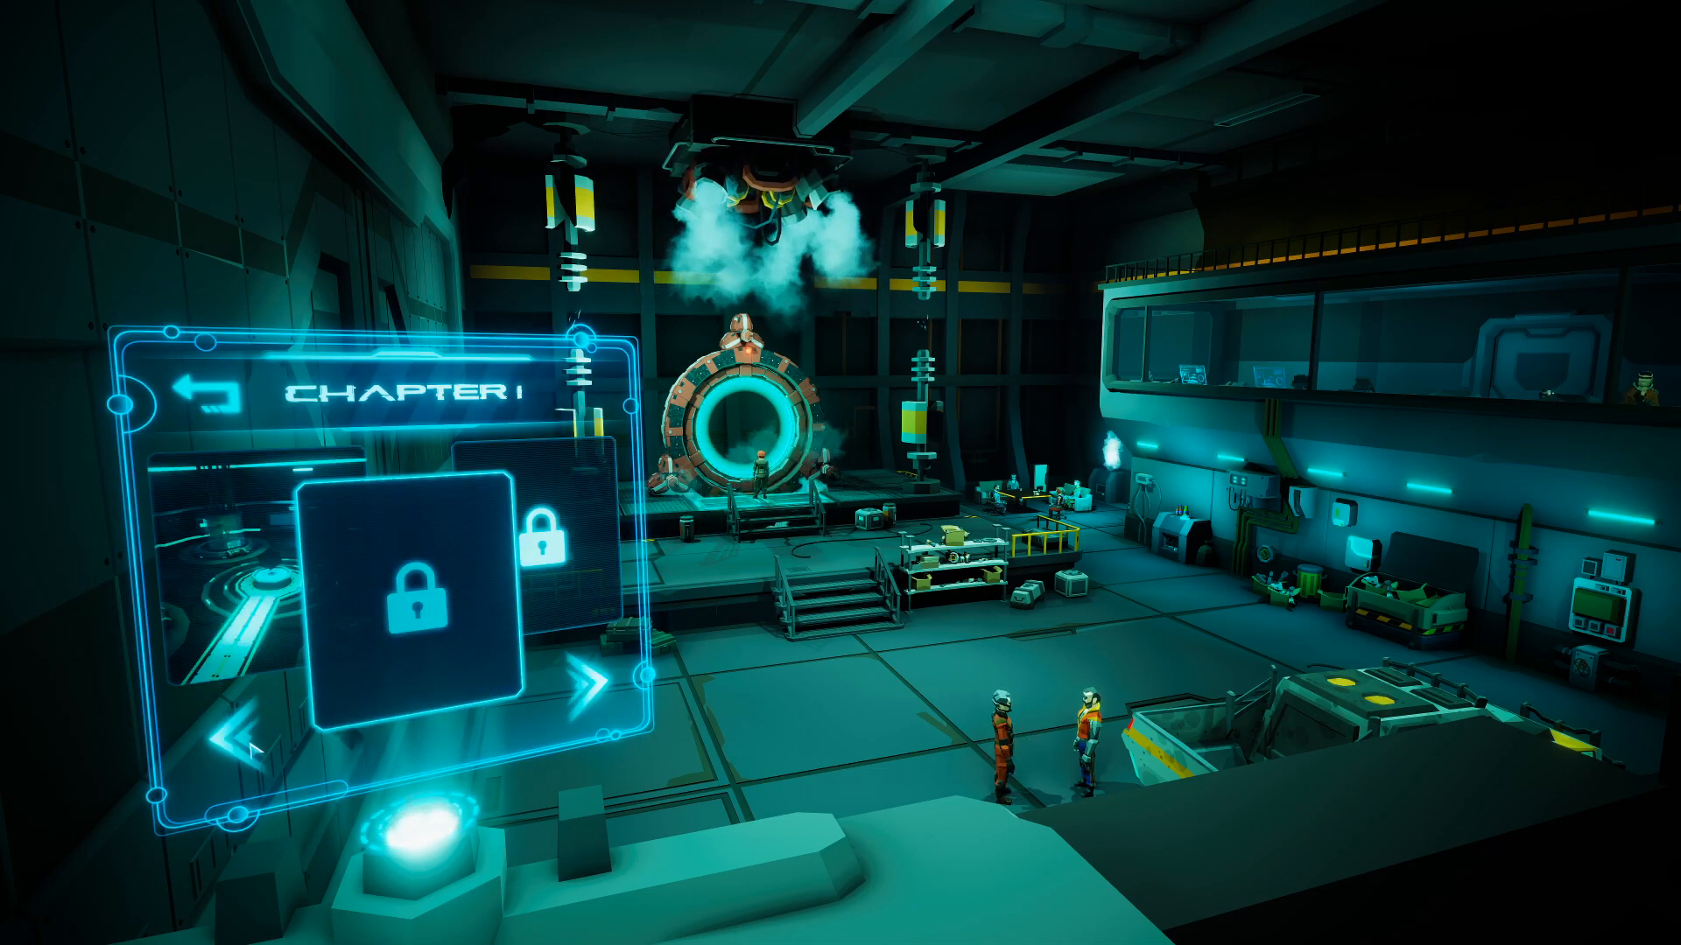
pyautogui.click(246, 744)
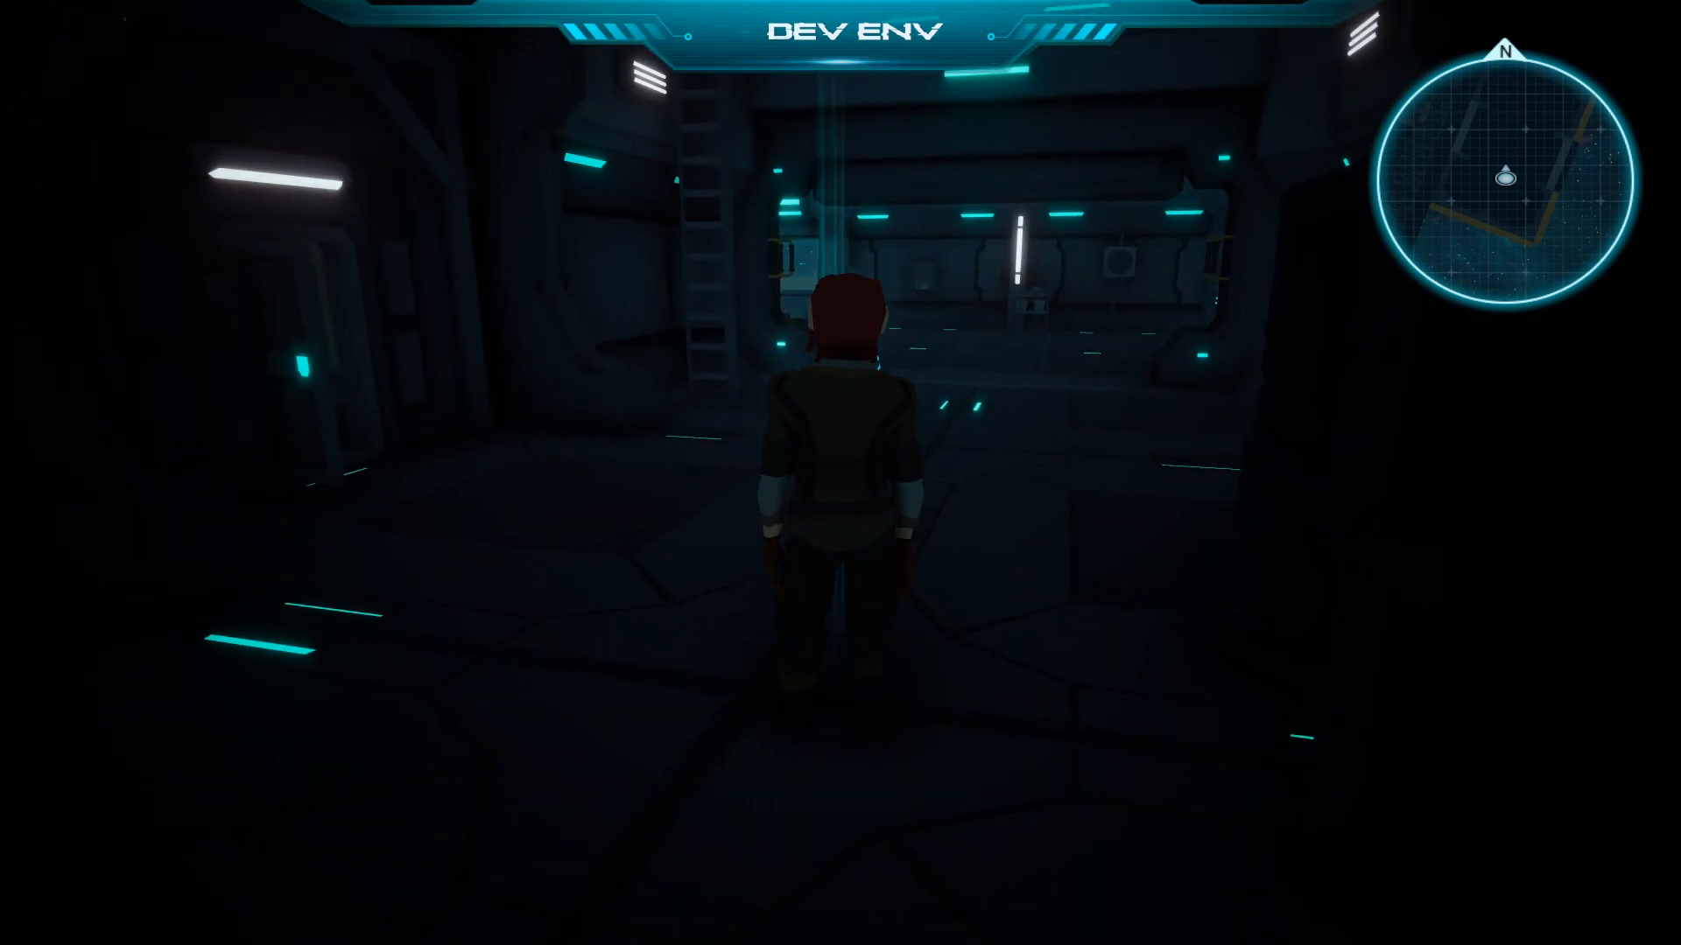
pyautogui.press('Escape')
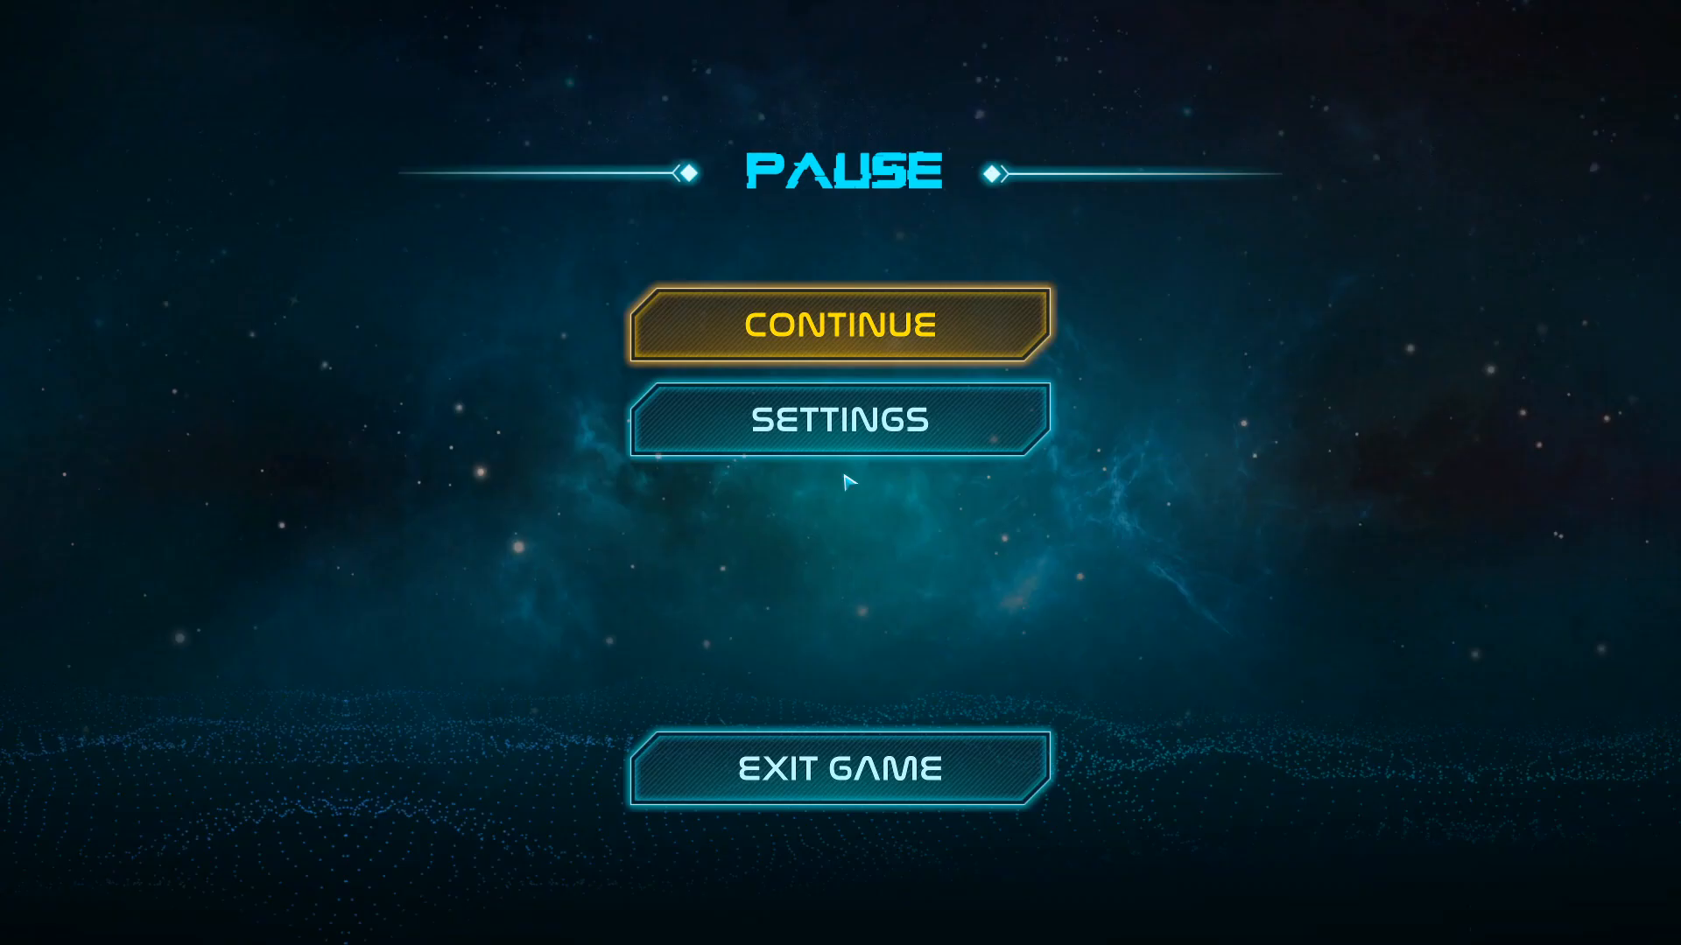
pyautogui.moveTo(840, 768)
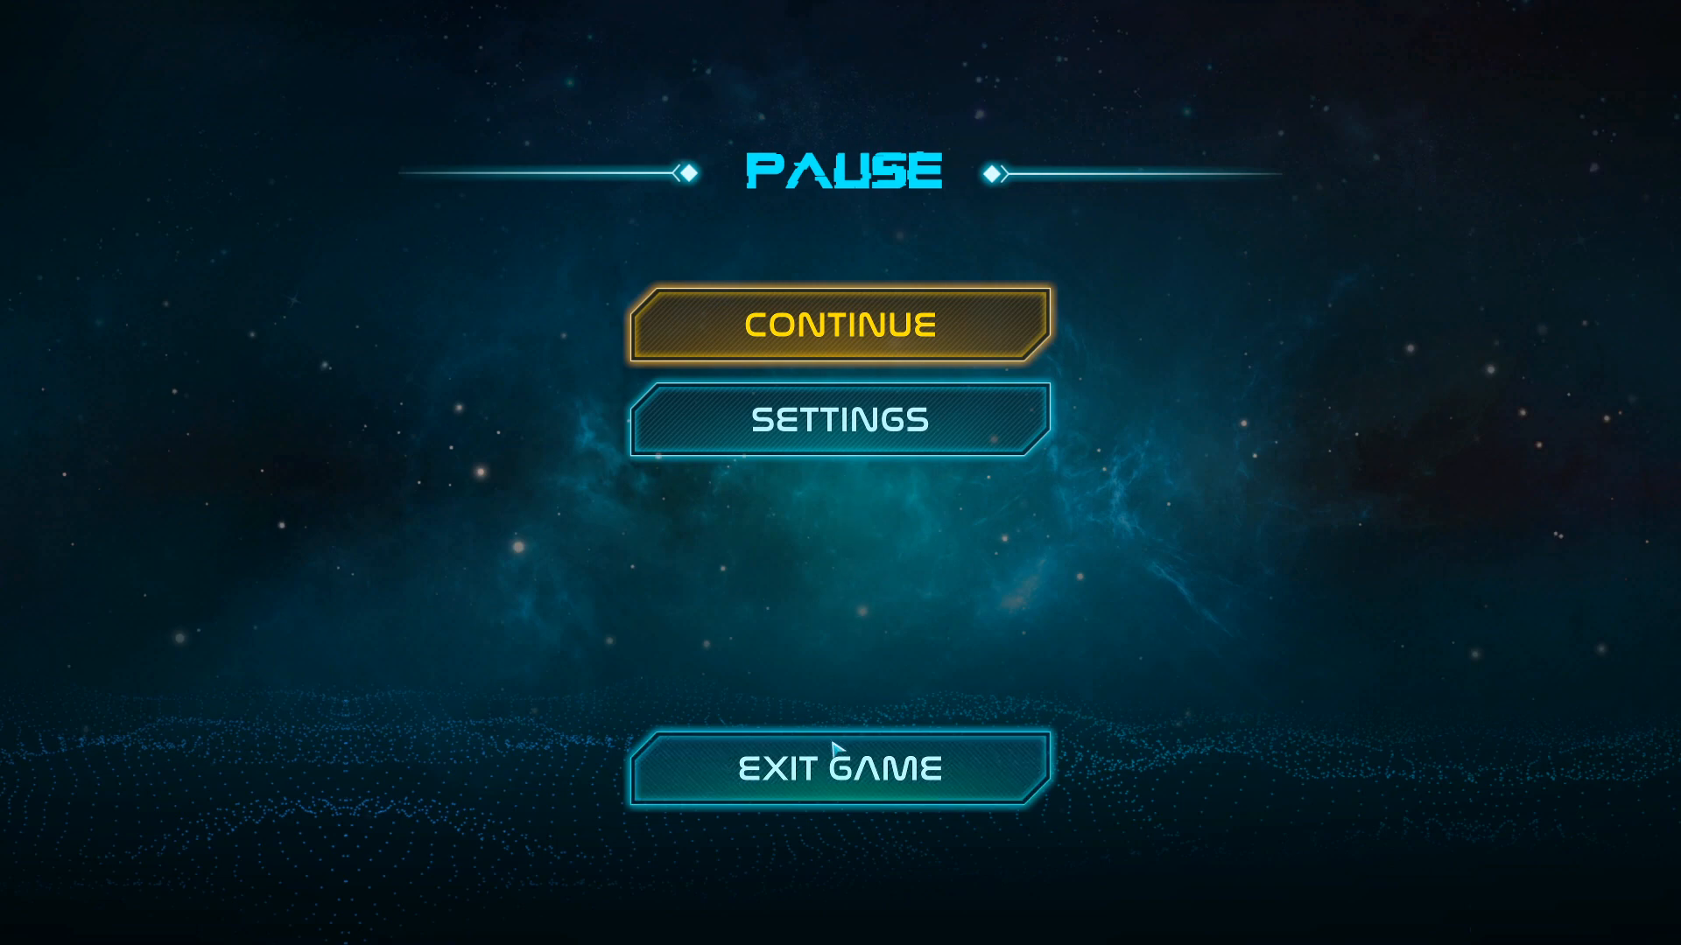